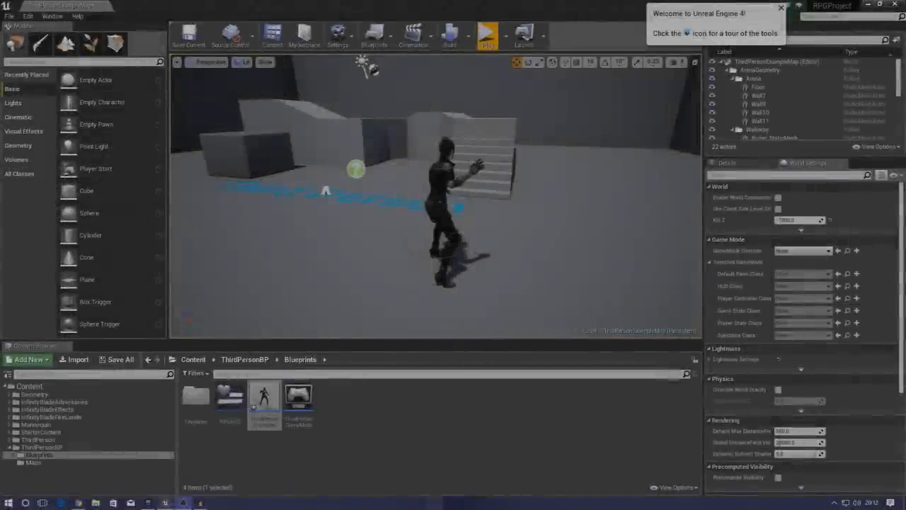
Try the finished casting demo in play mode, then stop the play session
left_click(485, 34)
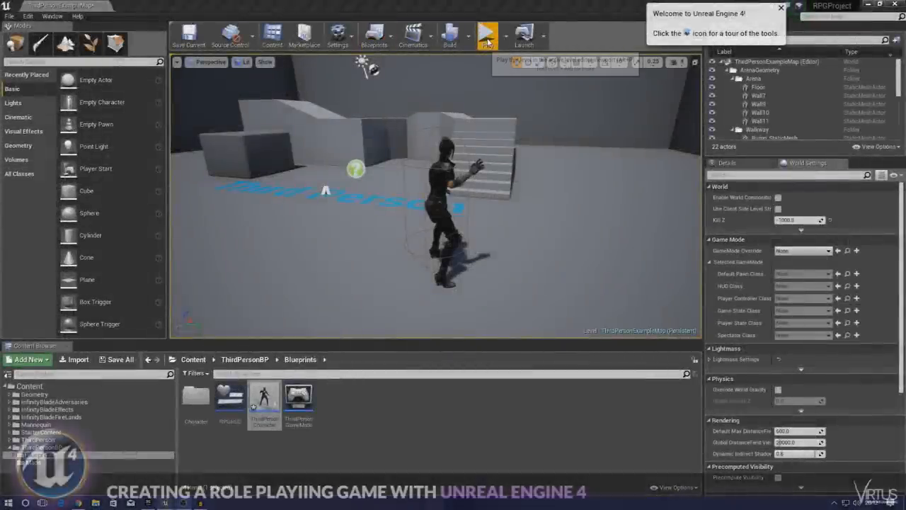
left_click(487, 34)
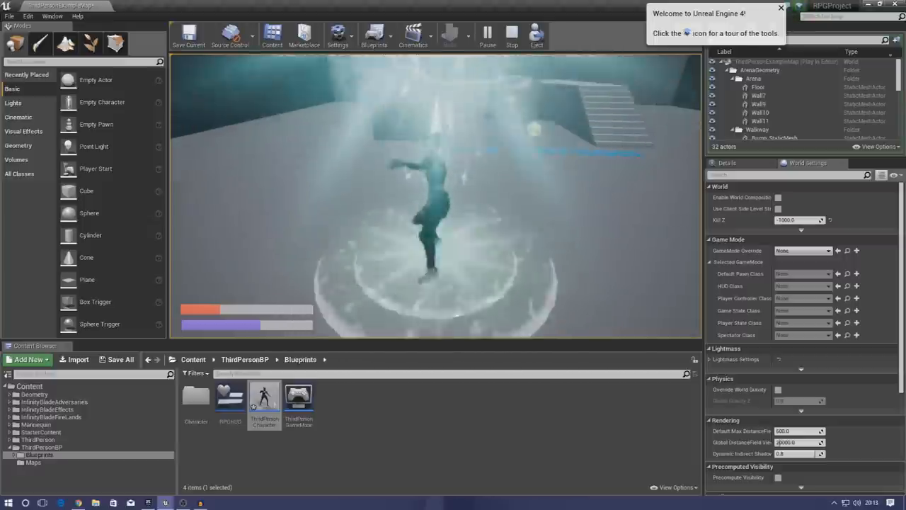
left_click(510, 35)
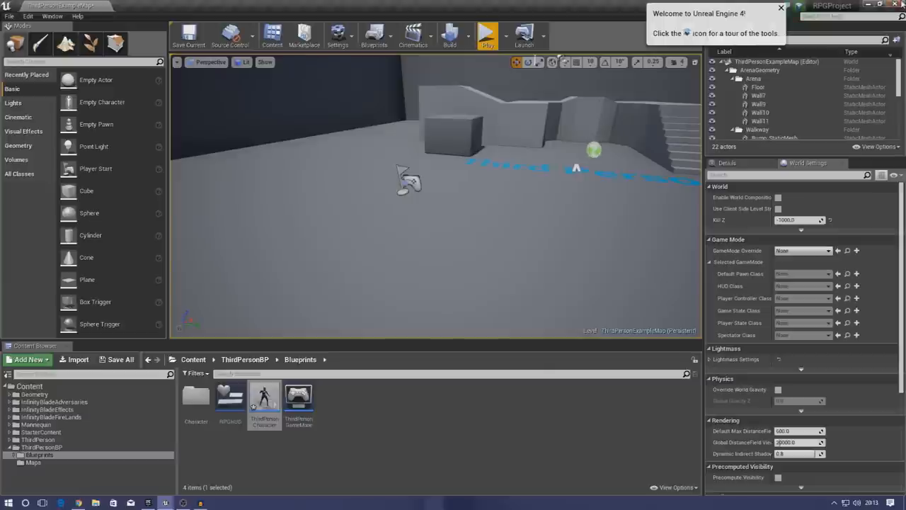
Switch to the working level without saving and open ThirdPersonCharacter from ThirdPersonBP > Blueprints
left_click(119, 360)
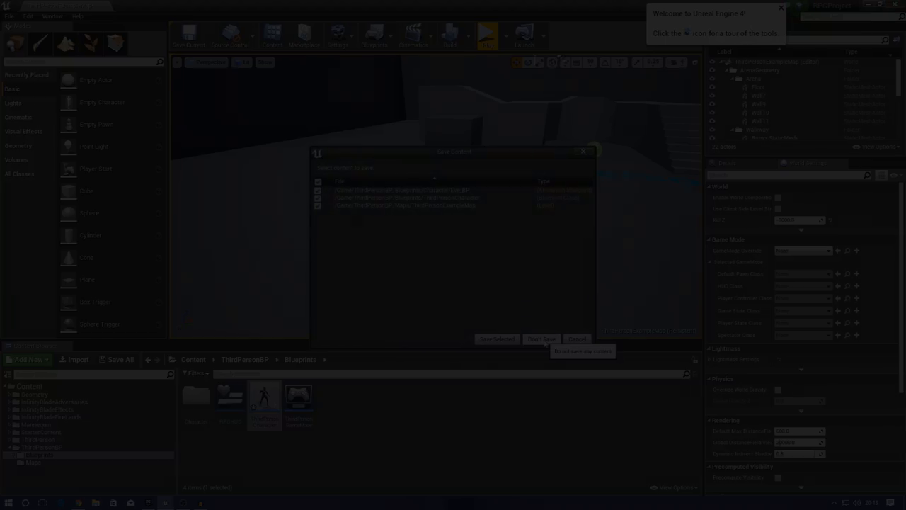
left_click(541, 338)
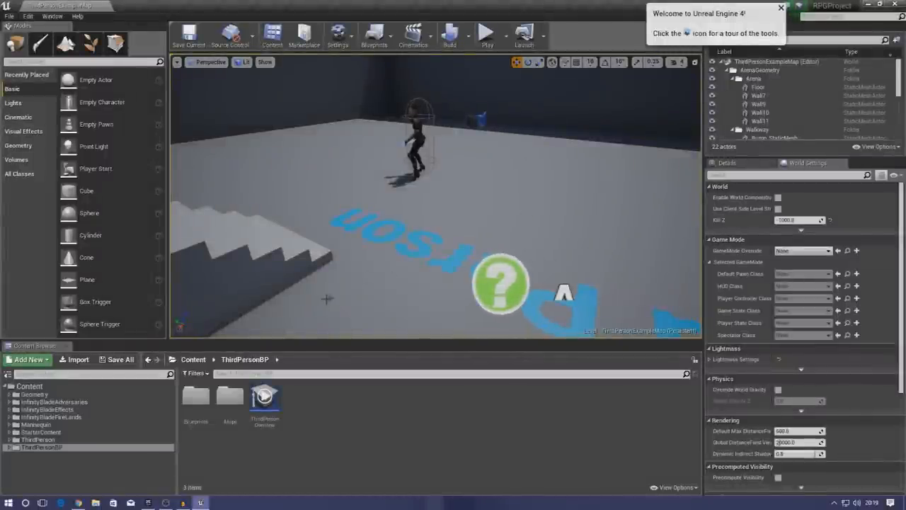
mouse_move(56, 448)
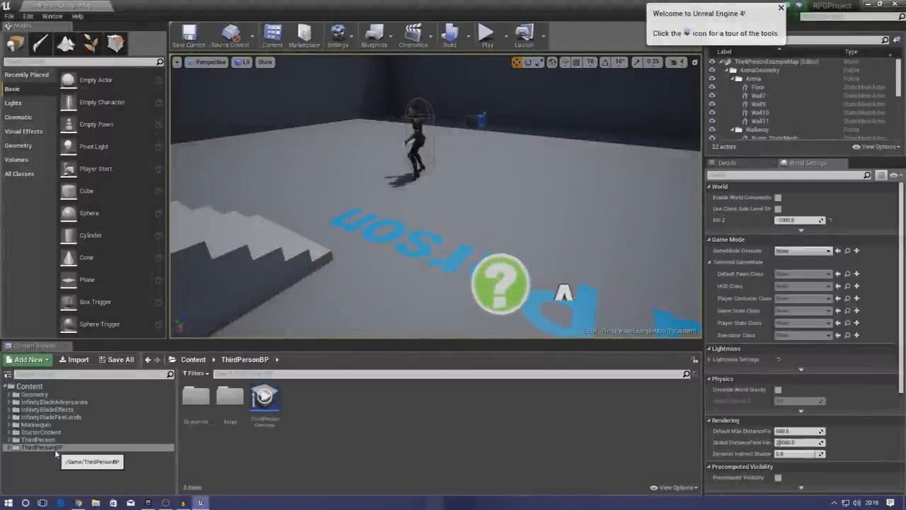
mouse_move(195, 399)
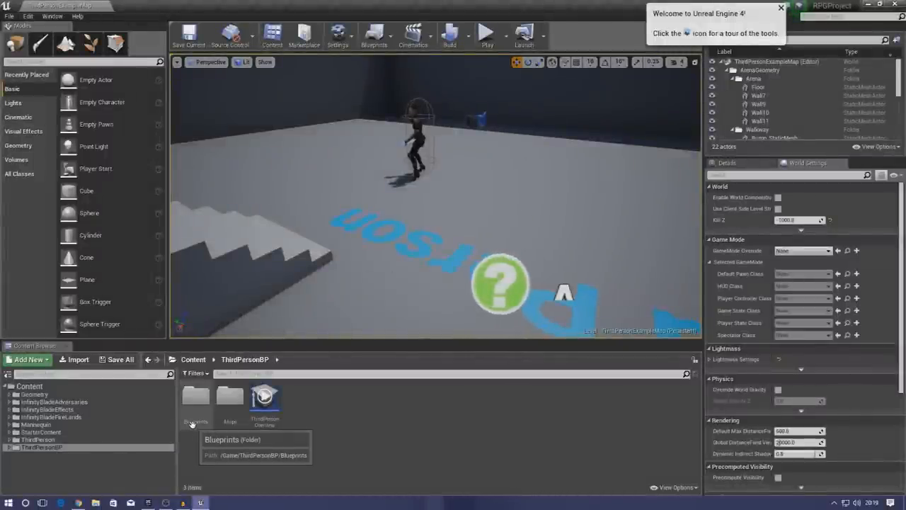
double_click(196, 397)
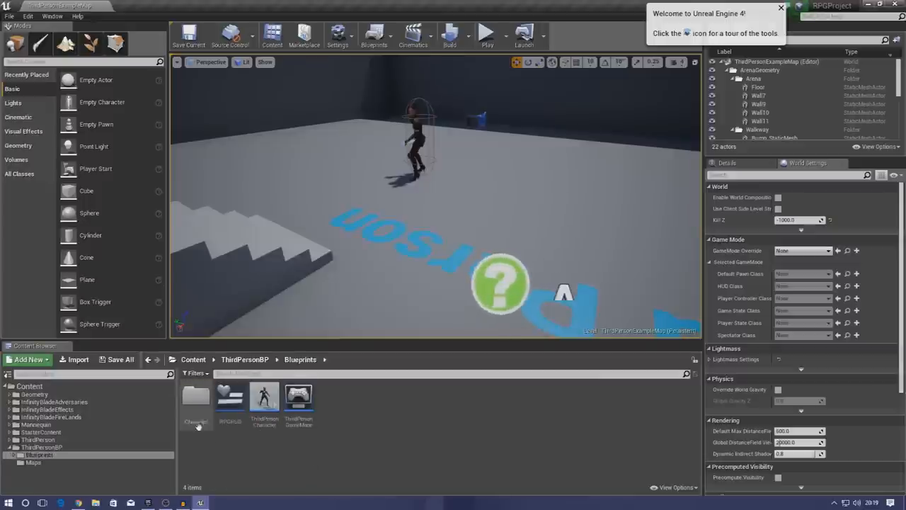
mouse_move(264, 400)
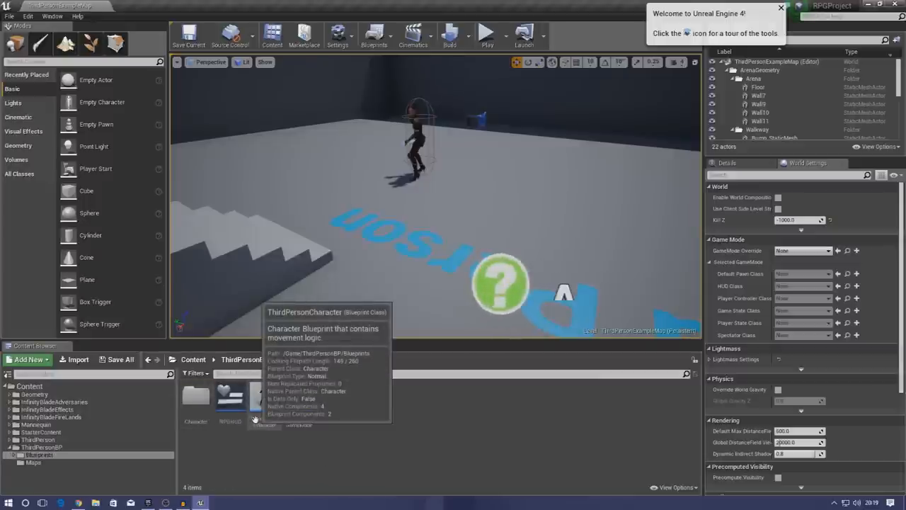
double_click(263, 402)
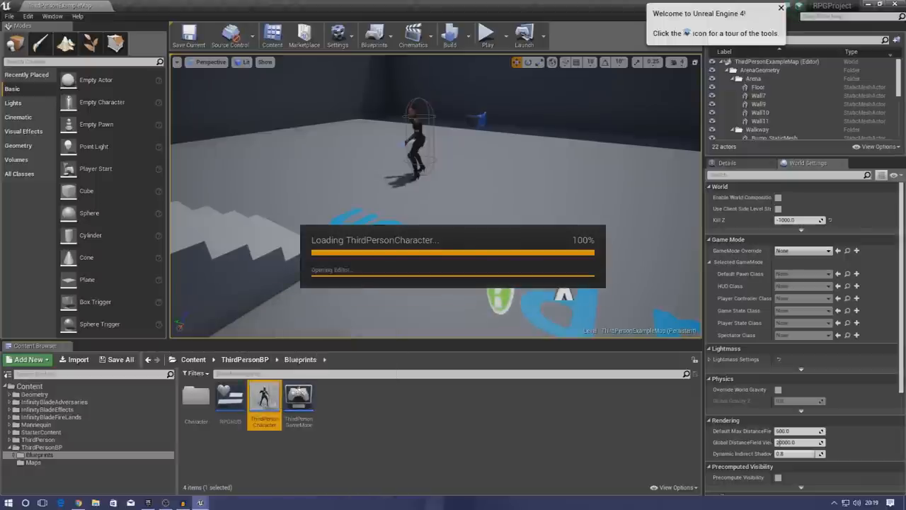
mouse_move(275, 389)
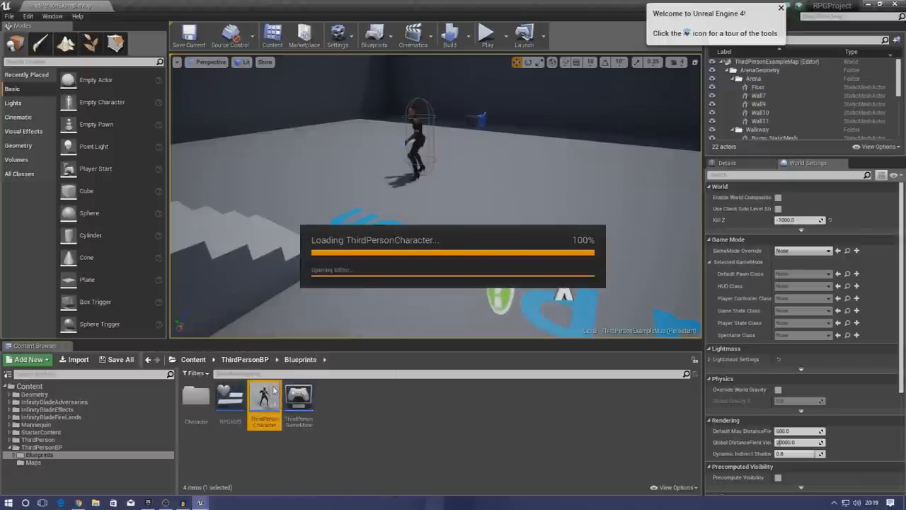
Add a Boolean variable named Casting1H to the ThirdPersonCharacter blueprint
double_click(263, 397)
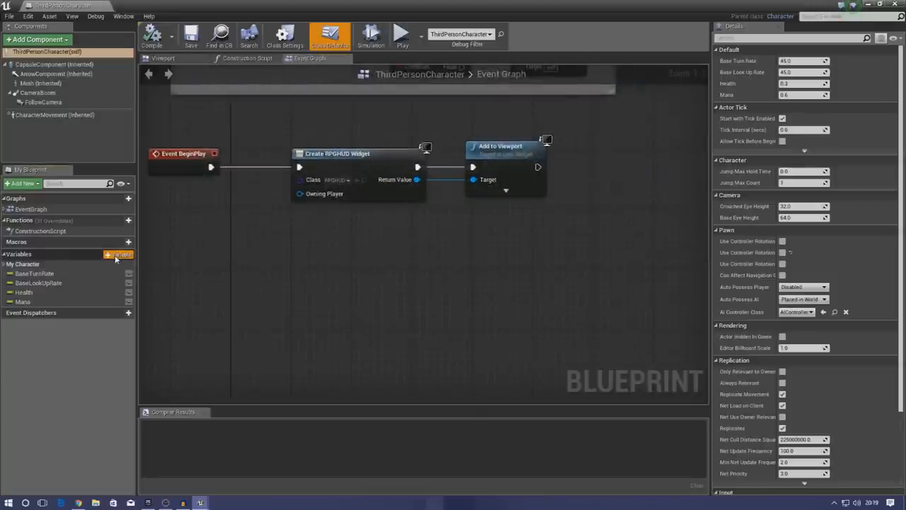
left_click(127, 255)
type("Casting1H")
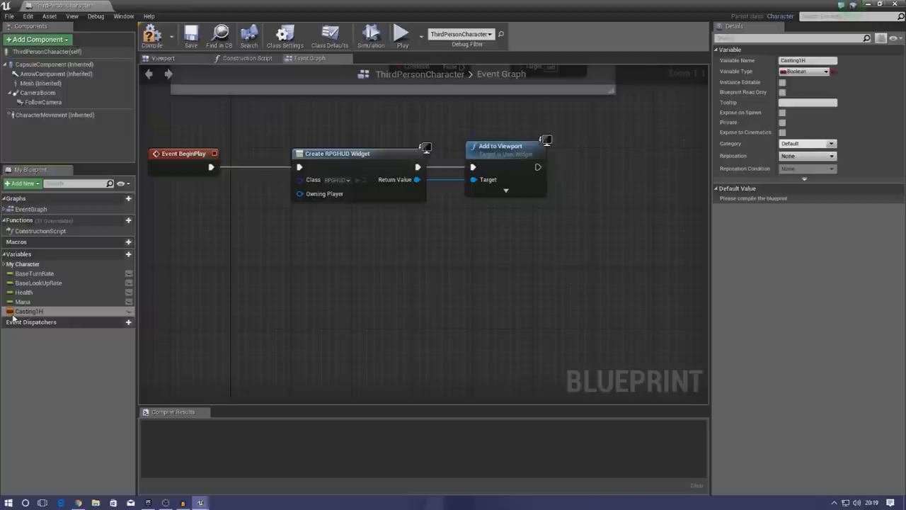
mouse_move(25, 312)
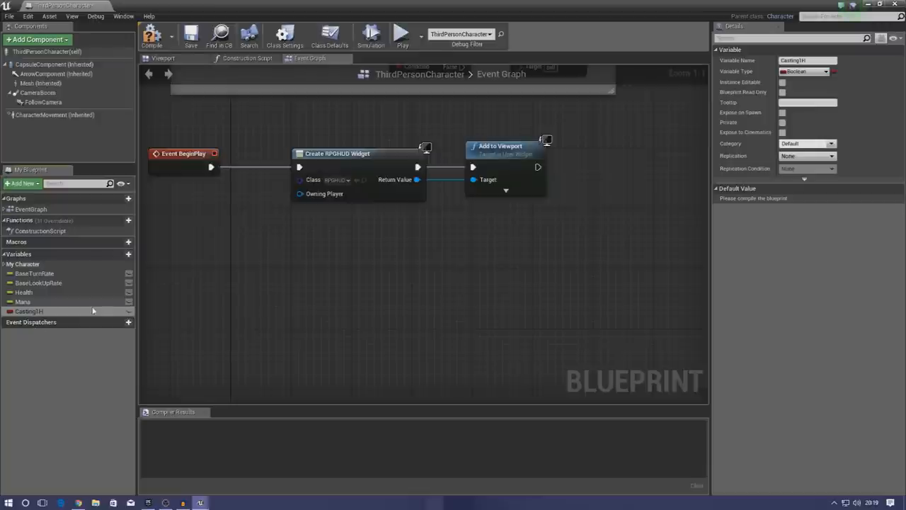
left_click(128, 323)
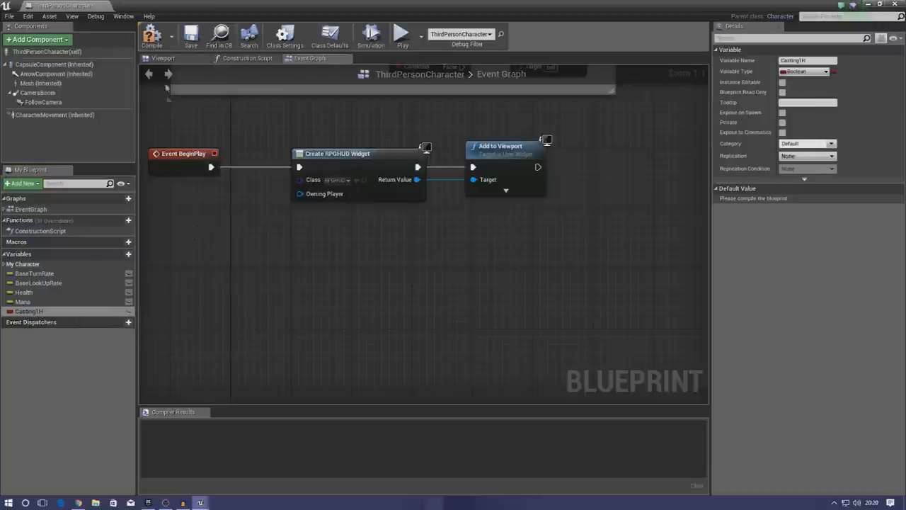
left_click(153, 37)
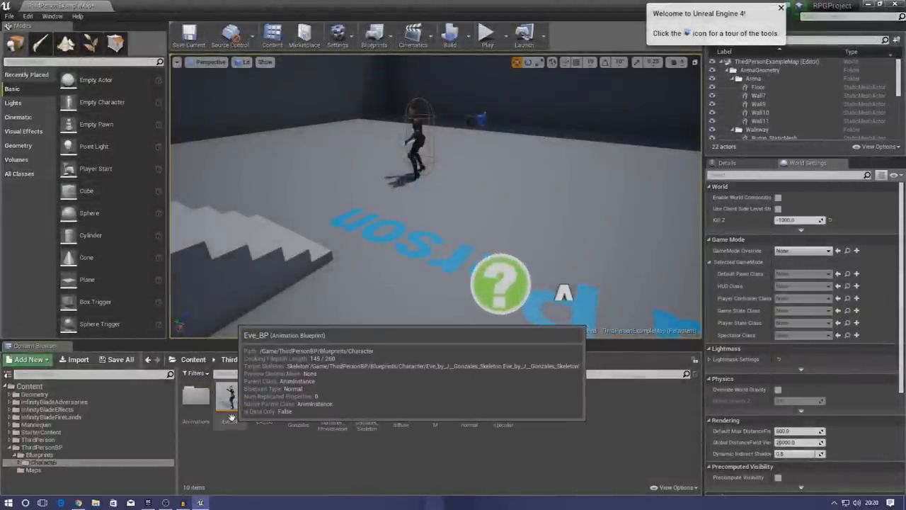
Open the Eve_BP animation blueprint from the Character folder on its Event Graph
double_click(229, 399)
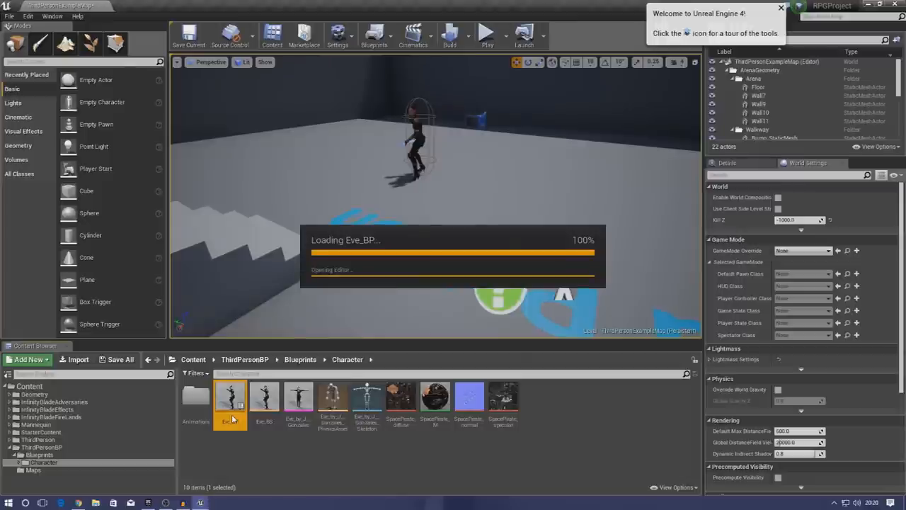
double_click(230, 396)
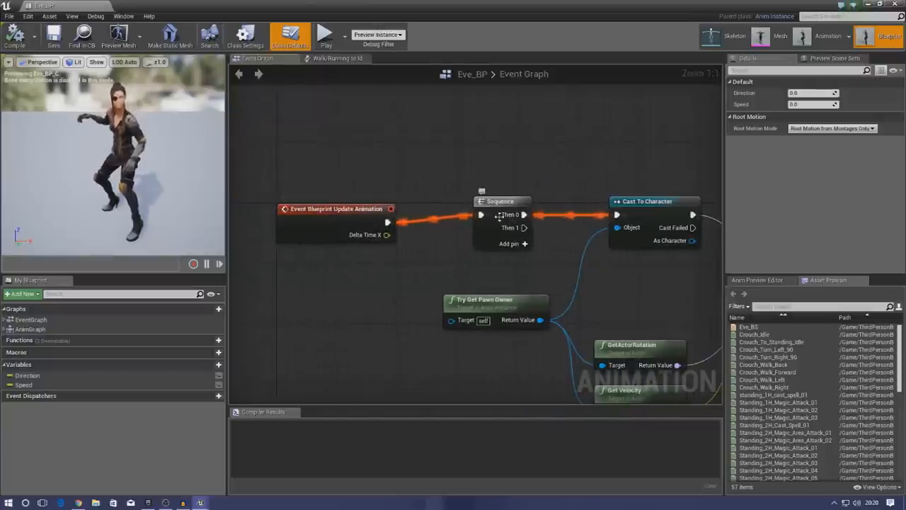
mouse_move(513, 227)
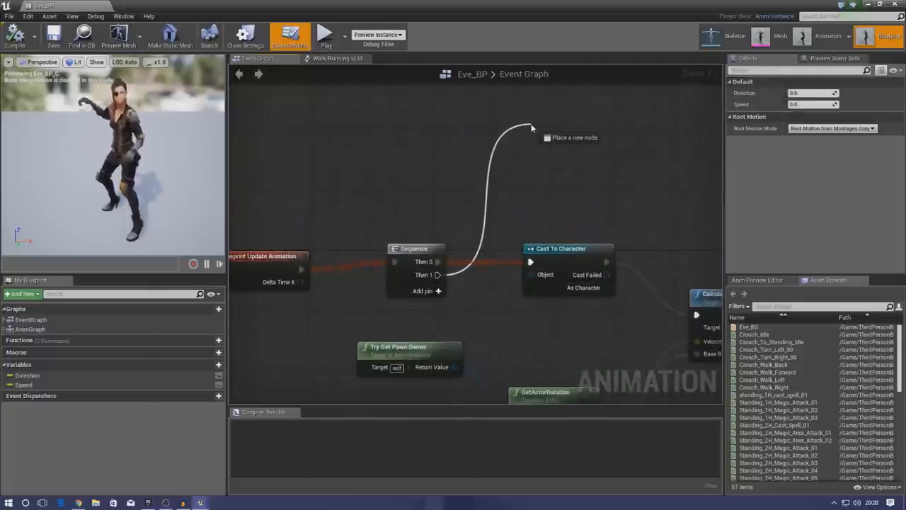
Add a Casting1H getter pulled from the cast's As Third Person Character result
left_click(532, 130)
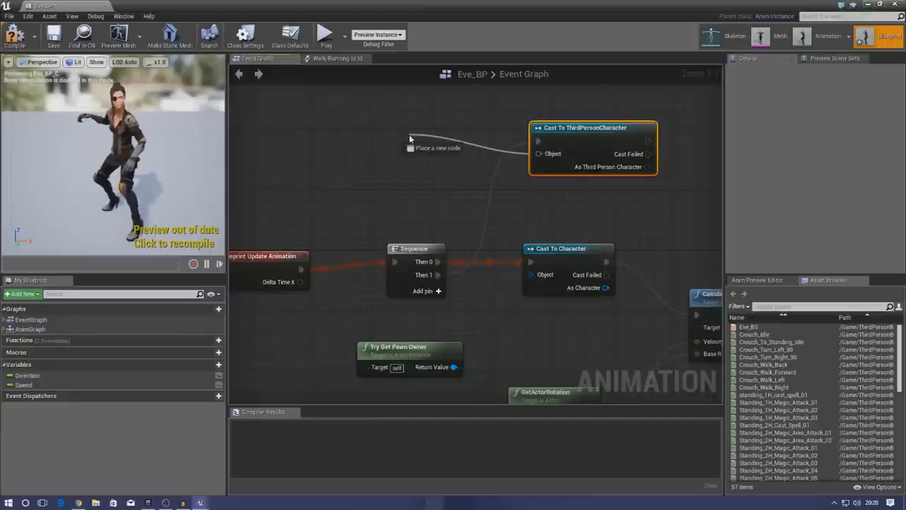
type("get pla")
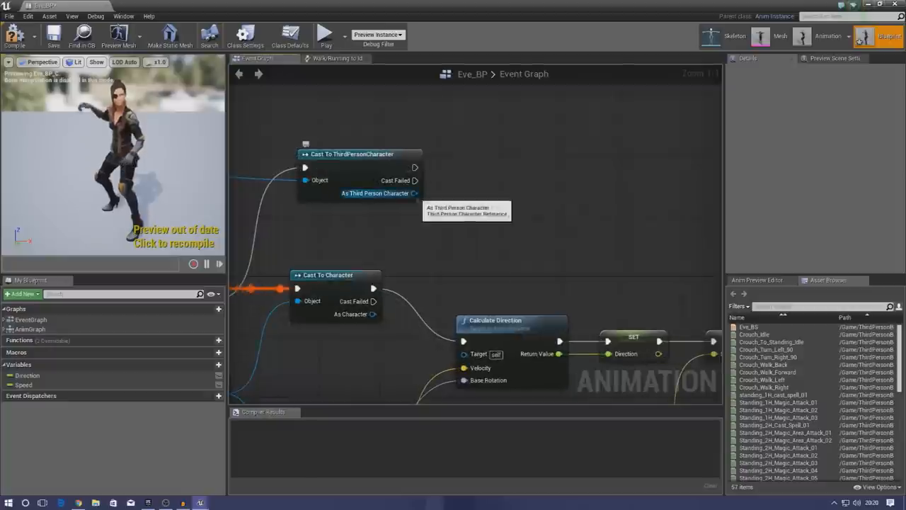
left_click_drag(409, 193, 487, 209)
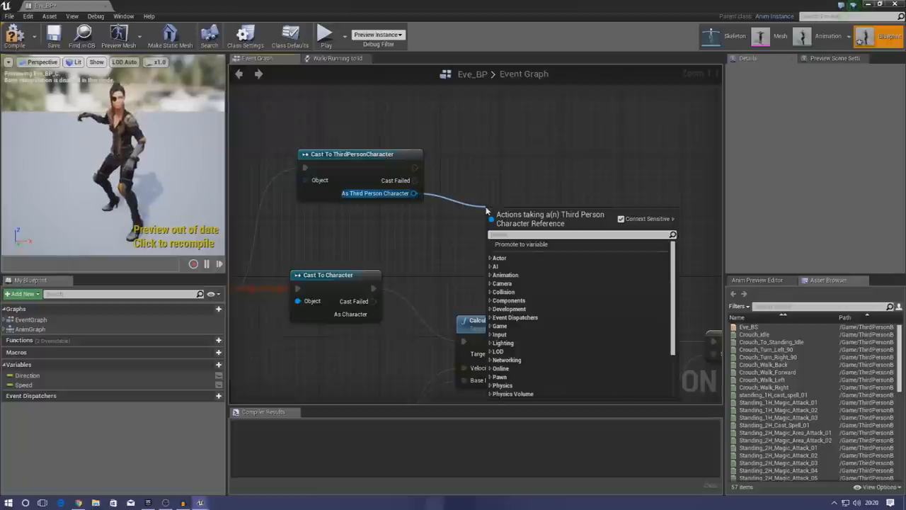
type("get")
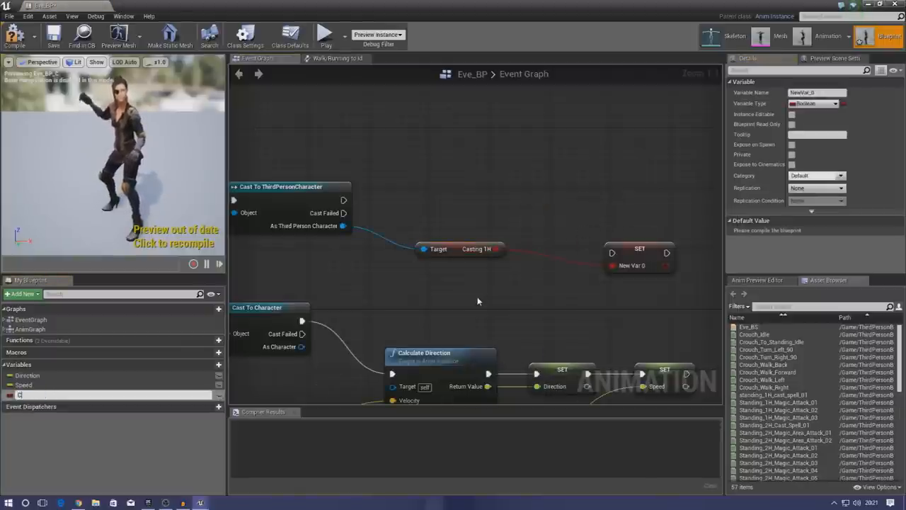
type("Casting1H")
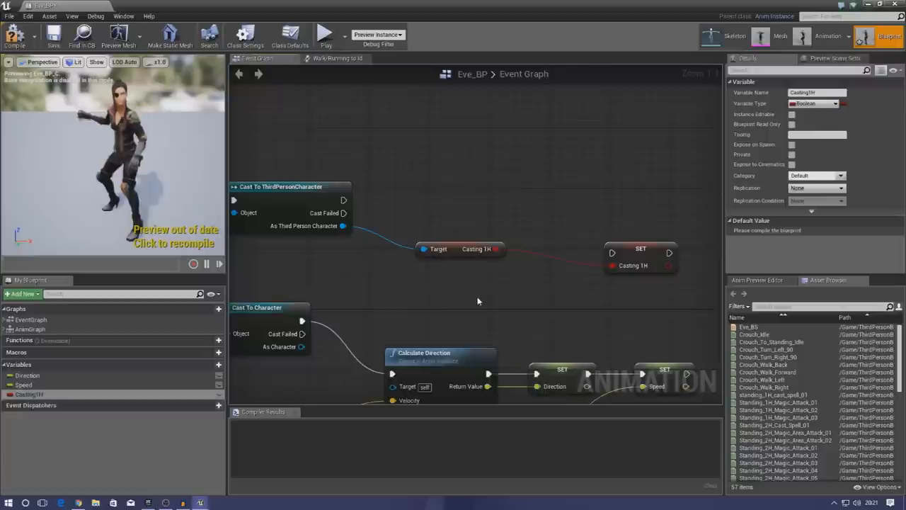
Wire the character cast into the Casting1H getter and feed its value into SET Casting1H
left_click_drag(640, 254, 580, 212)
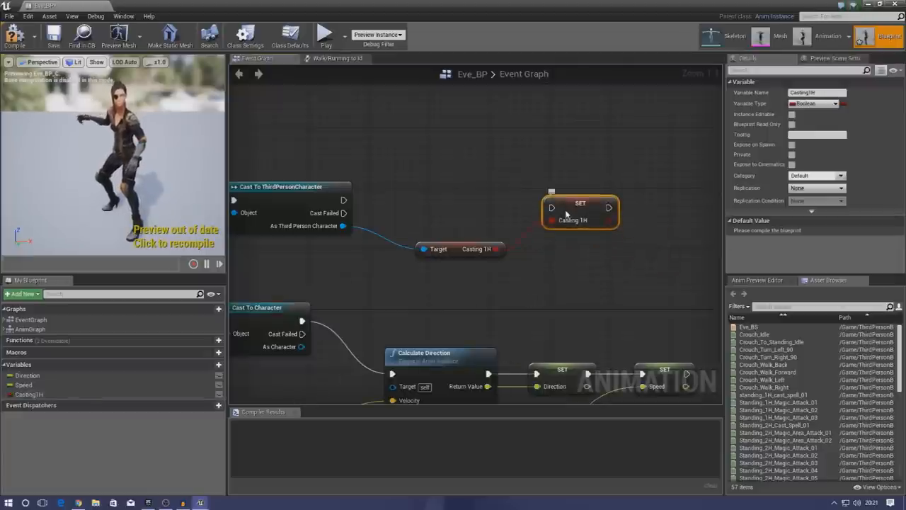
left_click_drag(343, 200, 553, 206)
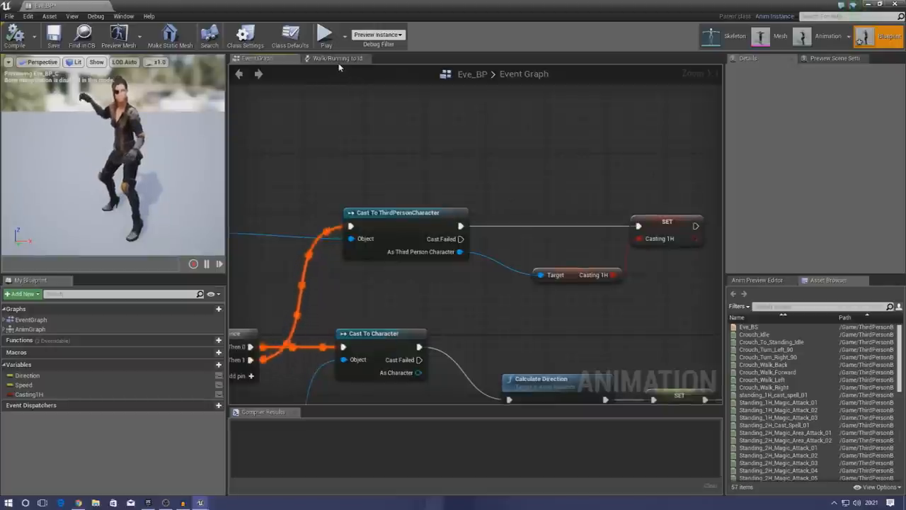
In the Eve_States state machine, add a Casting1H state off Idle with transitions to Idle and Walk/Running
left_click(336, 60)
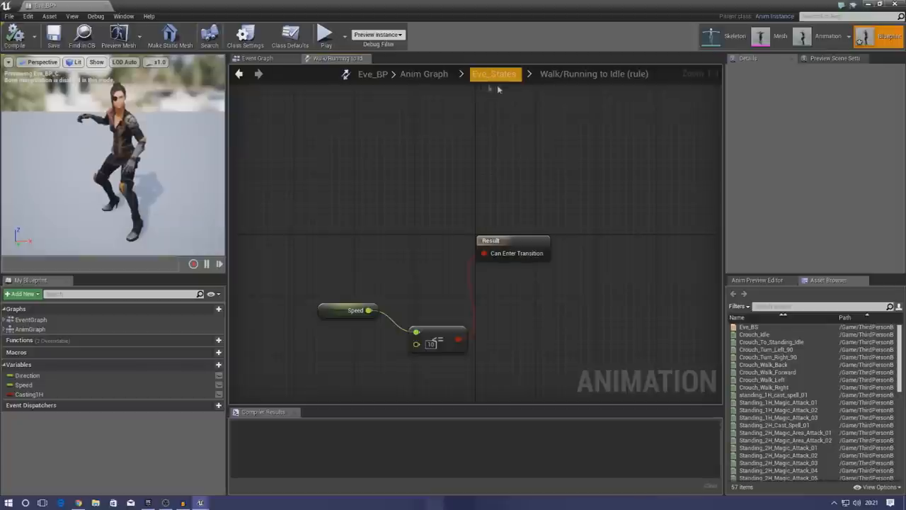
left_click(422, 74)
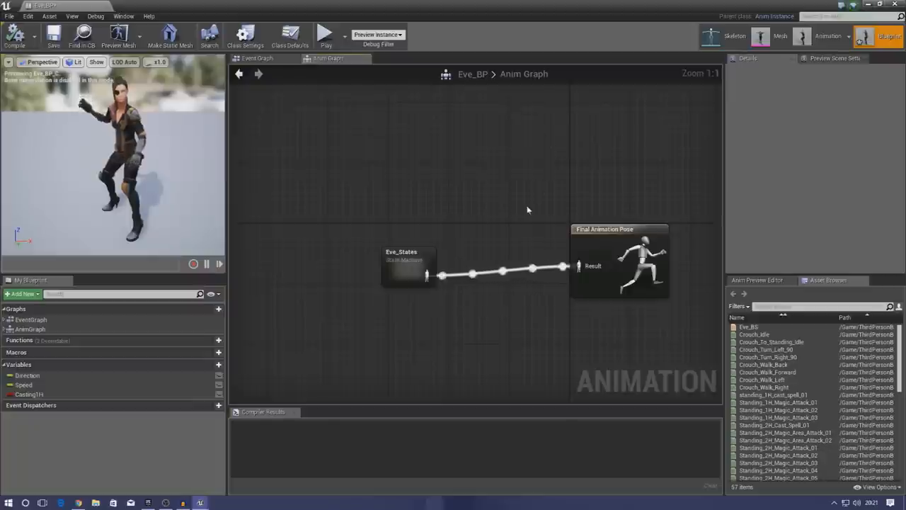
double_click(404, 262)
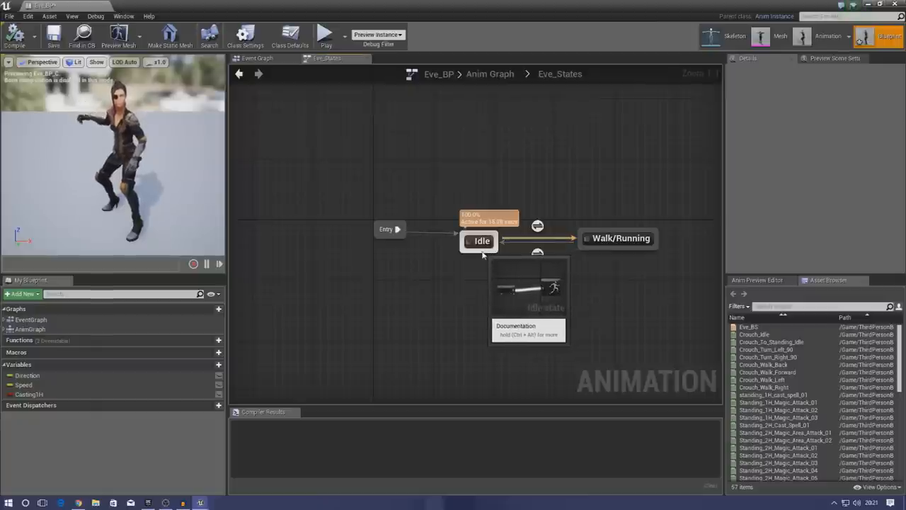
left_click_drag(482, 252, 501, 345)
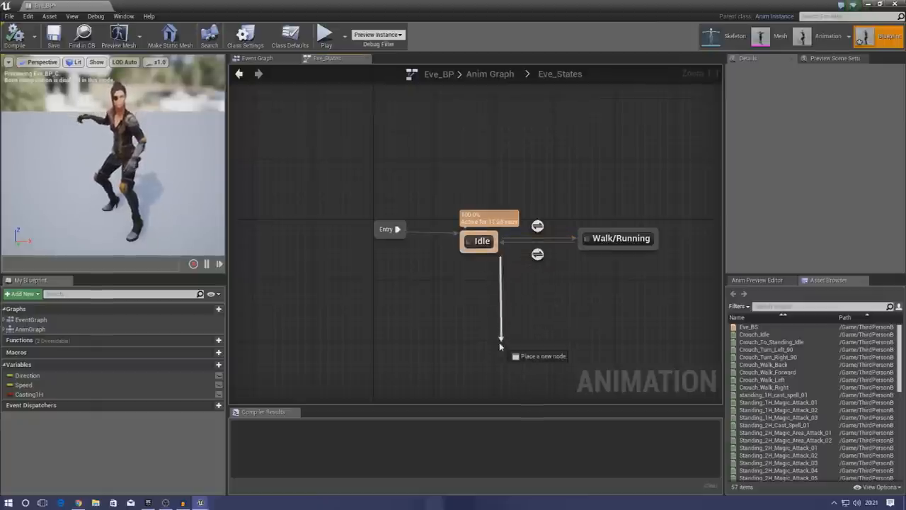
left_click(518, 353)
type("Casting1H")
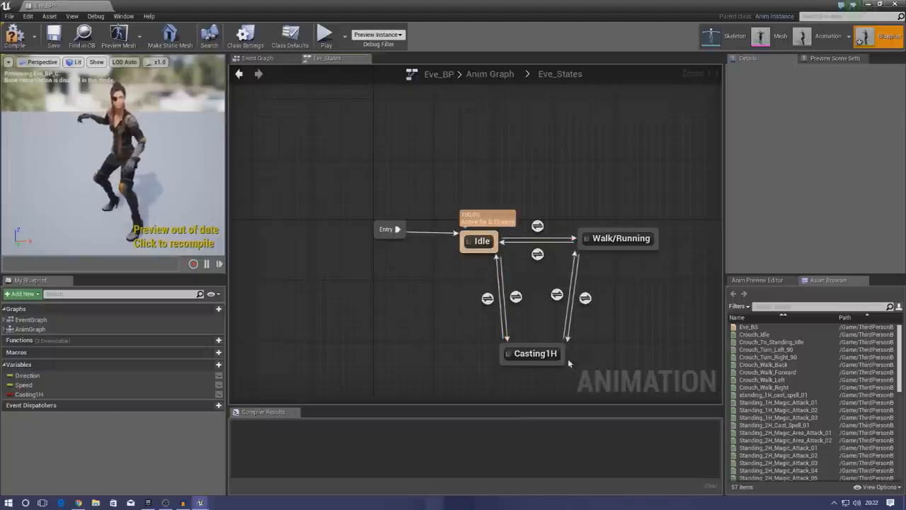
left_click(532, 354)
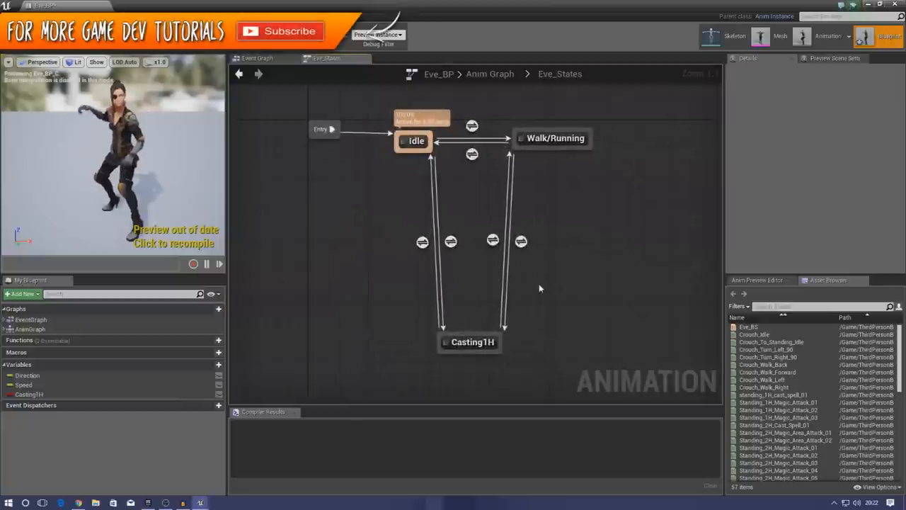
mouse_move(470, 341)
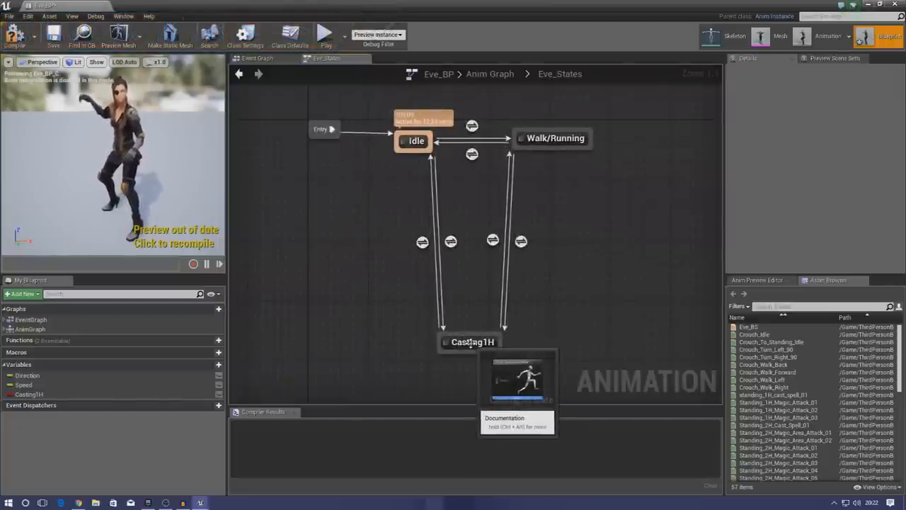
Have the Casting1H state play standing_1H_cast_spell_01 into Final Animation Pose and compile
double_click(470, 341)
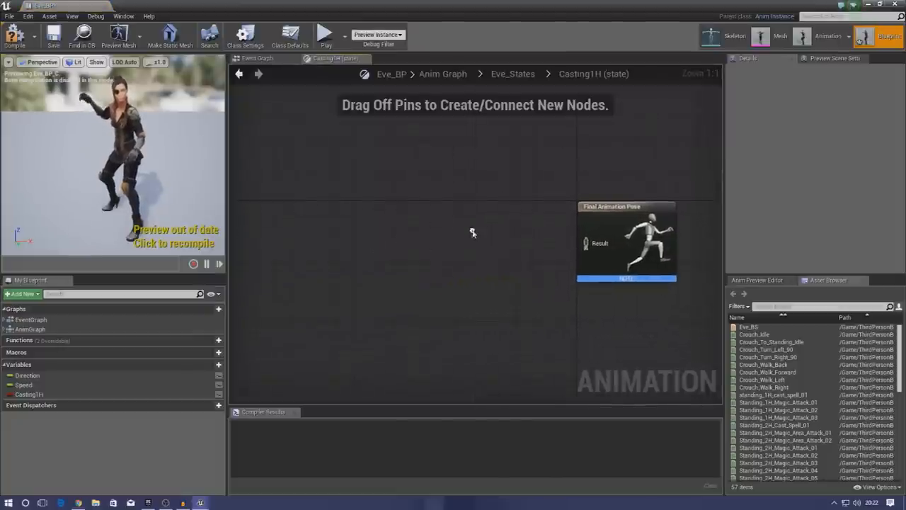
mouse_move(776, 414)
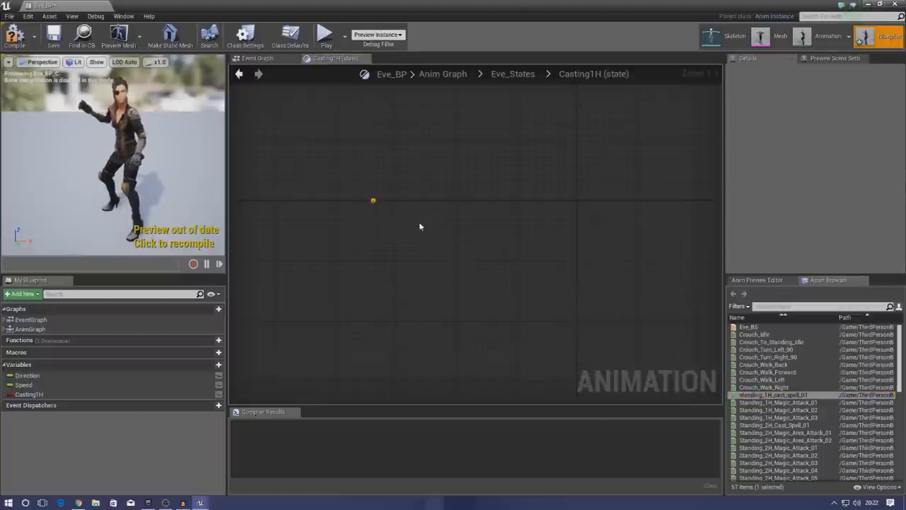
left_click_drag(772, 394, 425, 212)
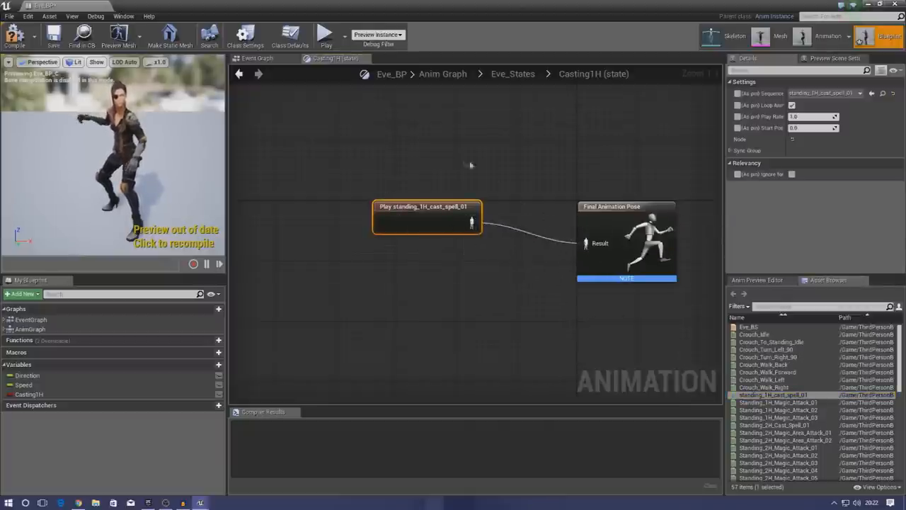
left_click(20, 37)
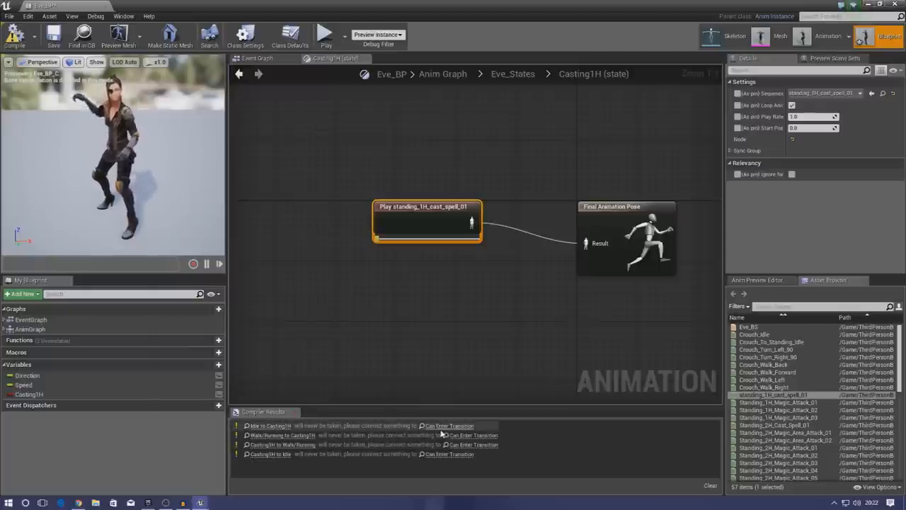
mouse_move(461, 377)
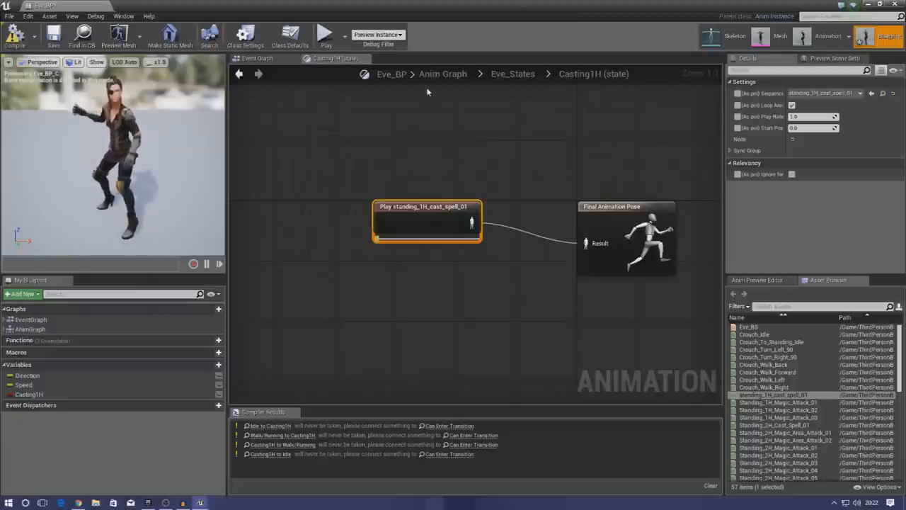
left_click(511, 73)
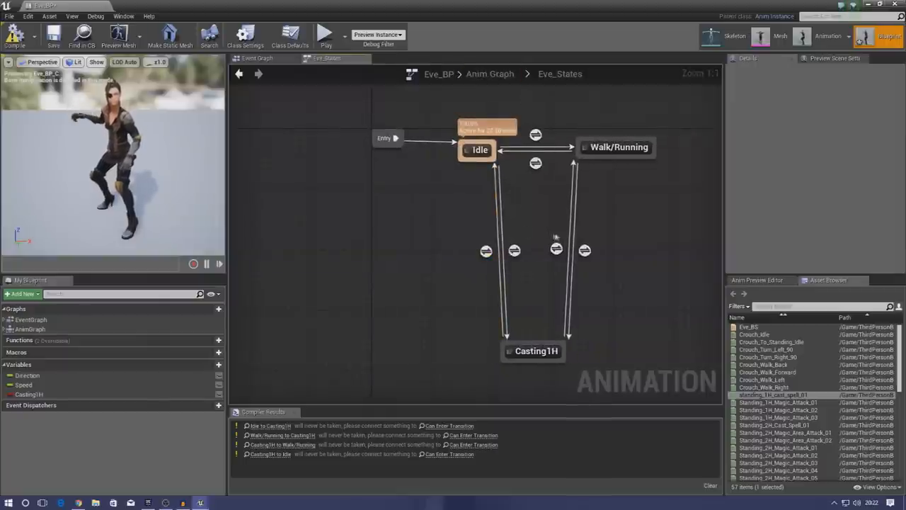
mouse_move(558, 249)
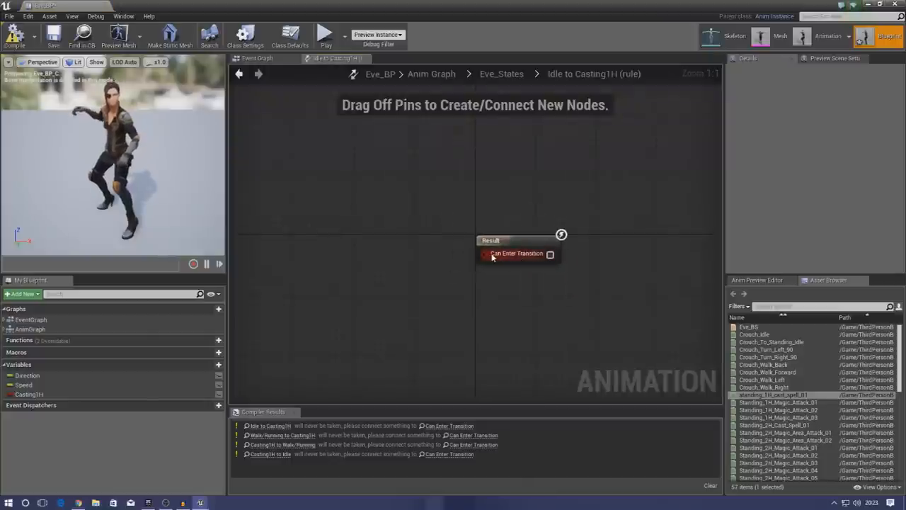
In the Idle→Casting1H rule, route Casting1H through an Equal (Boolean) node into Can Enter Transition
left_click_drag(484, 254, 425, 296)
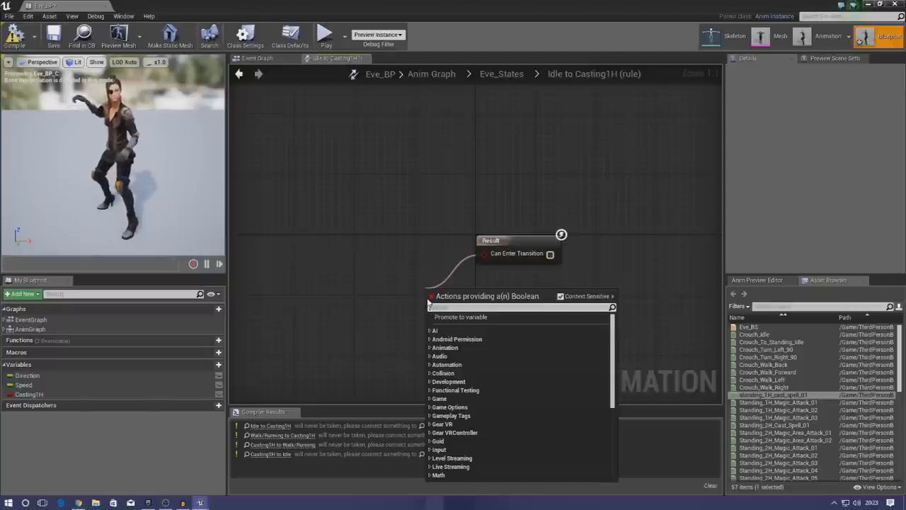
type("equal")
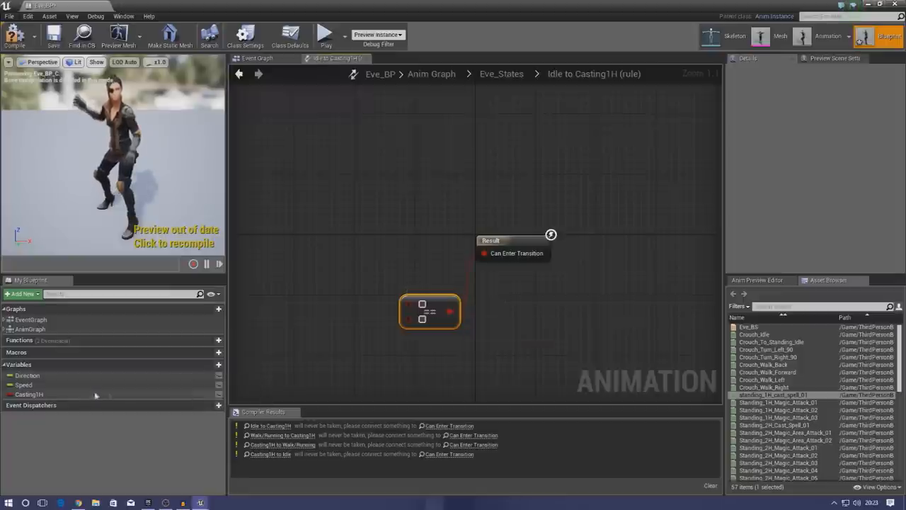
left_click_drag(28, 394, 289, 326)
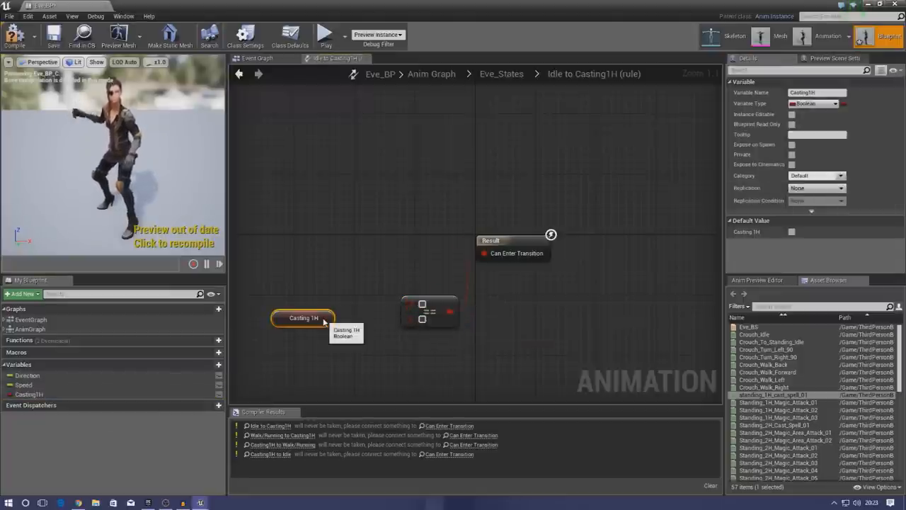
left_click_drag(329, 317, 422, 314)
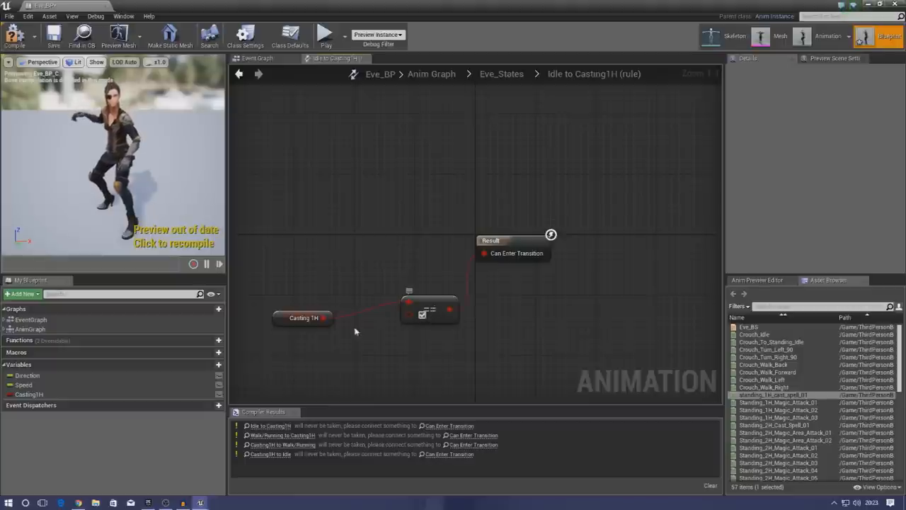
mouse_move(288, 323)
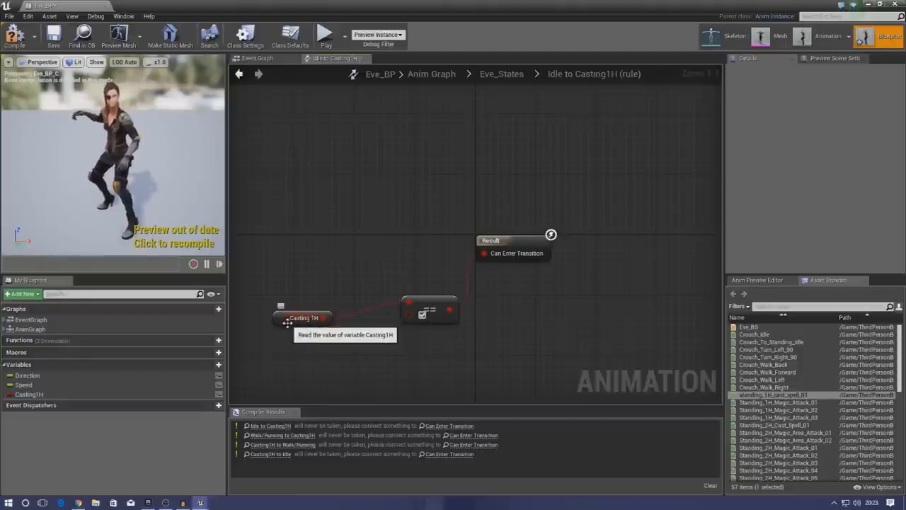
mouse_move(386, 339)
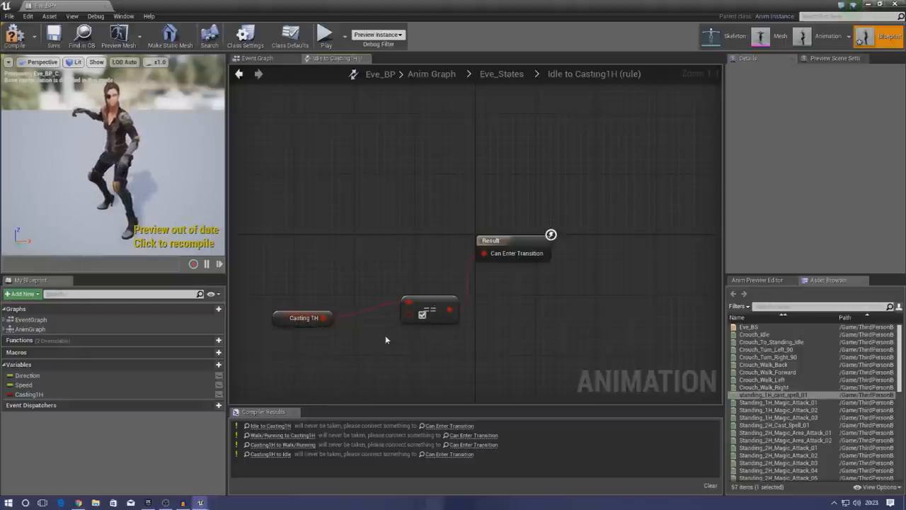
left_click_drag(309, 268, 437, 357)
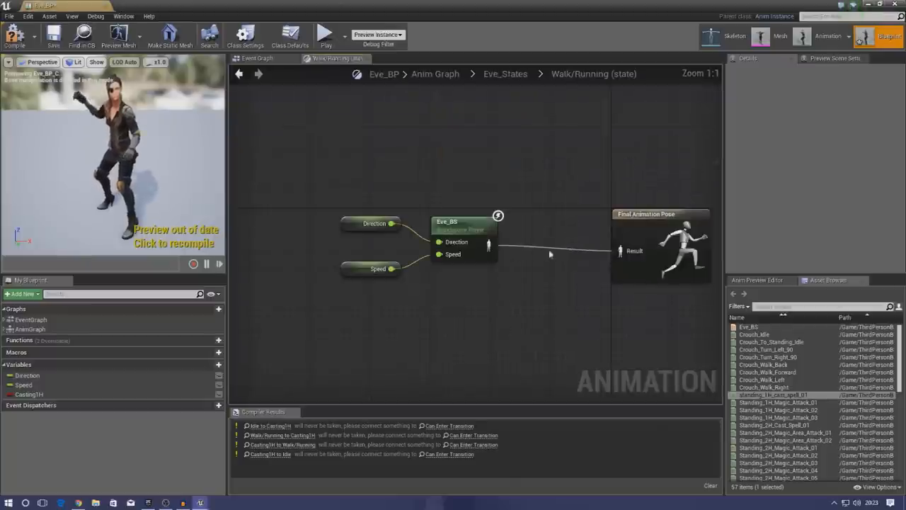
In the Walk/Running→Casting1H rule, wire the Casting1H getter into Can Enter Transition
left_click(504, 74)
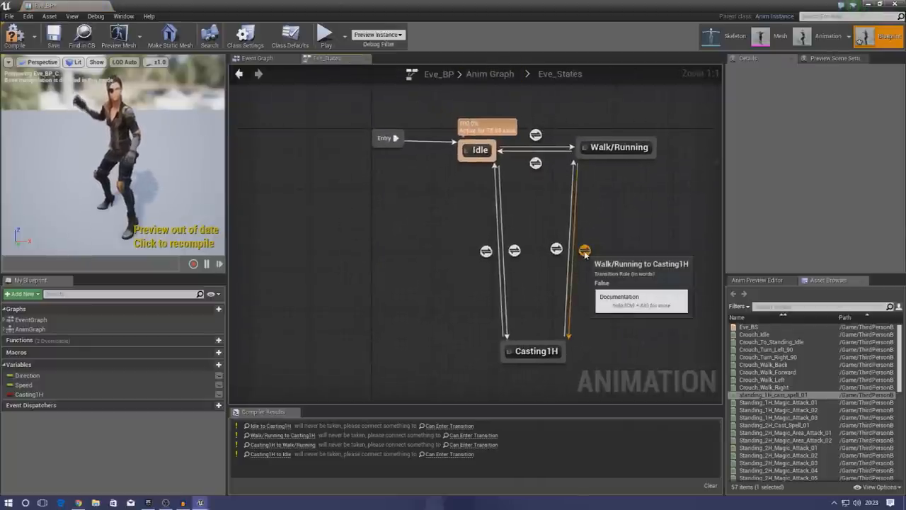
mouse_move(589, 260)
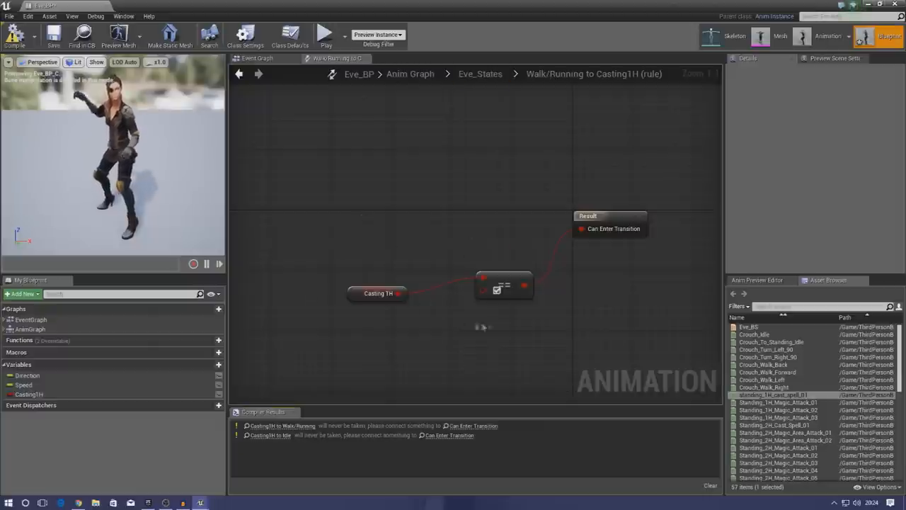
left_click_drag(337, 219, 513, 357)
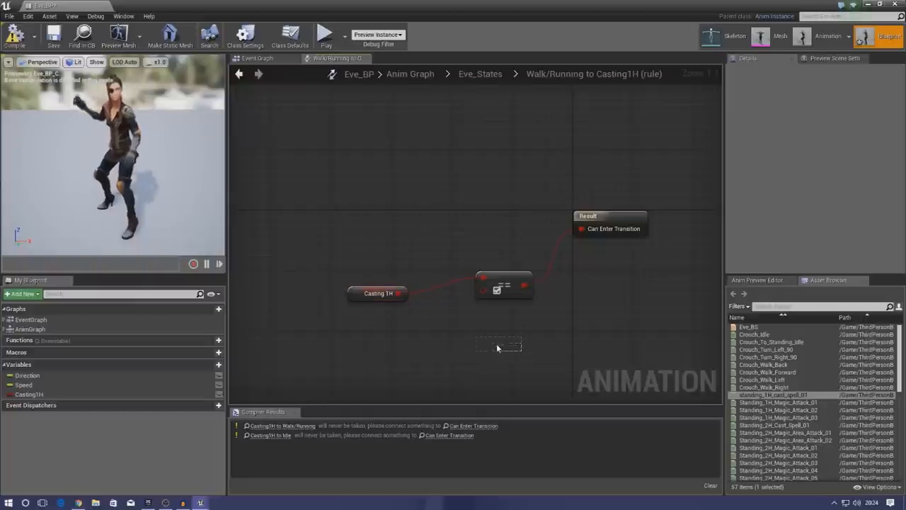
Finish the Casting1H→Walk/Running rule with a NOT on Casting1H and return to Eve_States
left_click(478, 74)
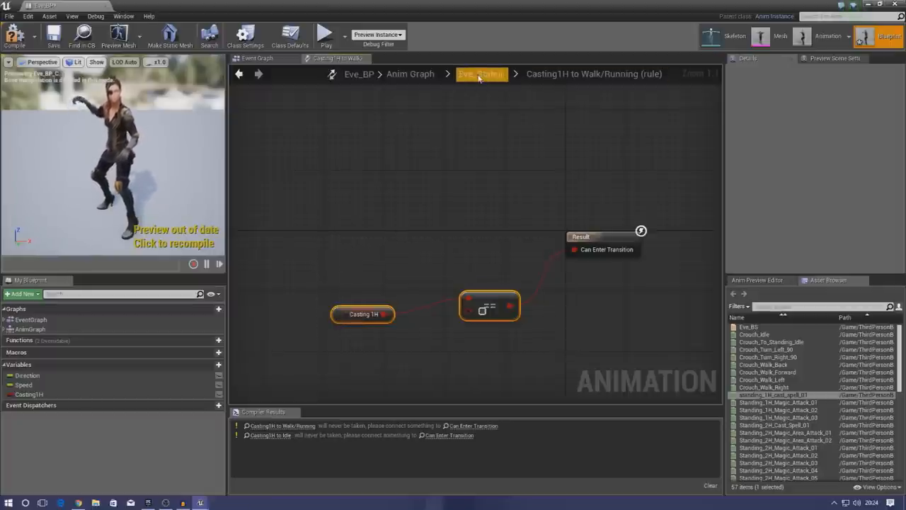
left_click(482, 73)
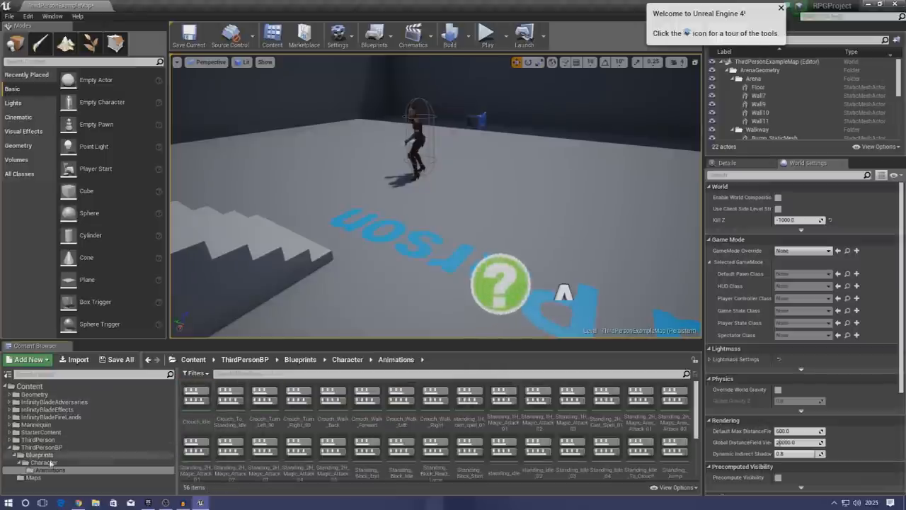
Reopen the ThirdPersonCharacter blueprint from ThirdPersonBP > Blueprints on its Event Graph
left_click(37, 455)
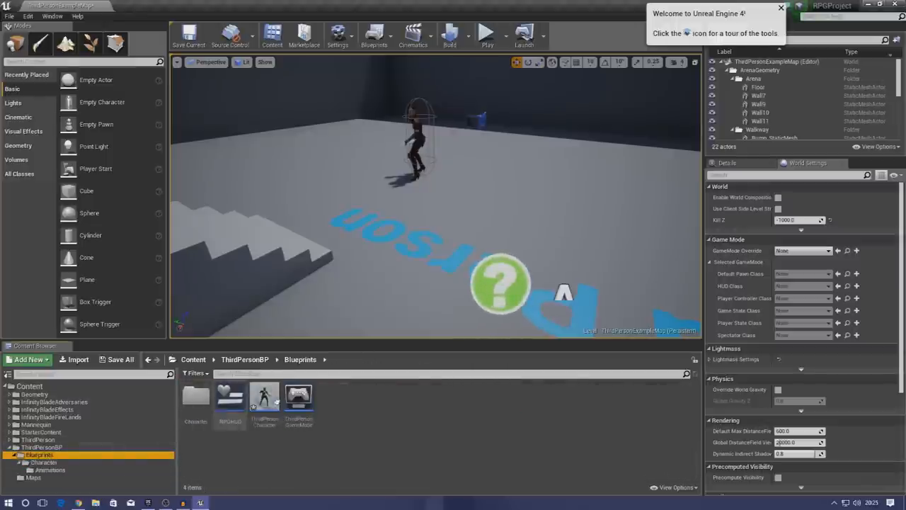
left_click(264, 399)
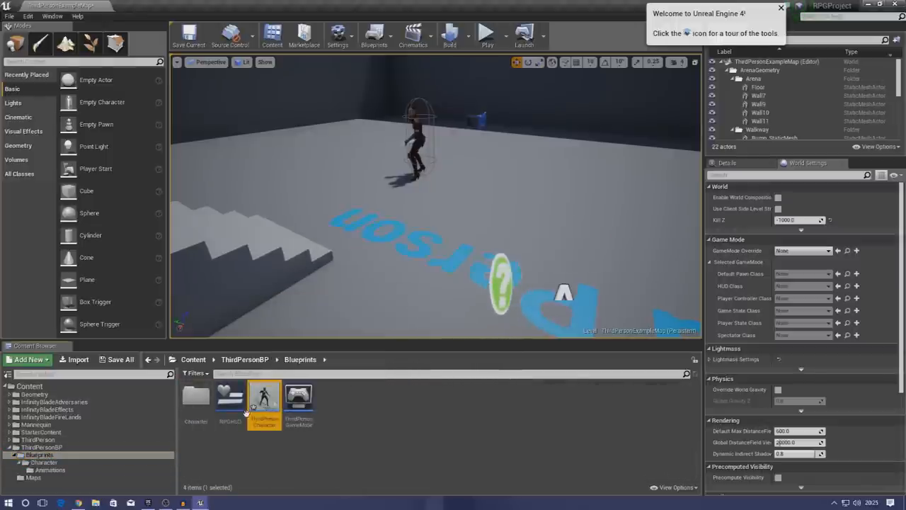
double_click(262, 399)
type("z")
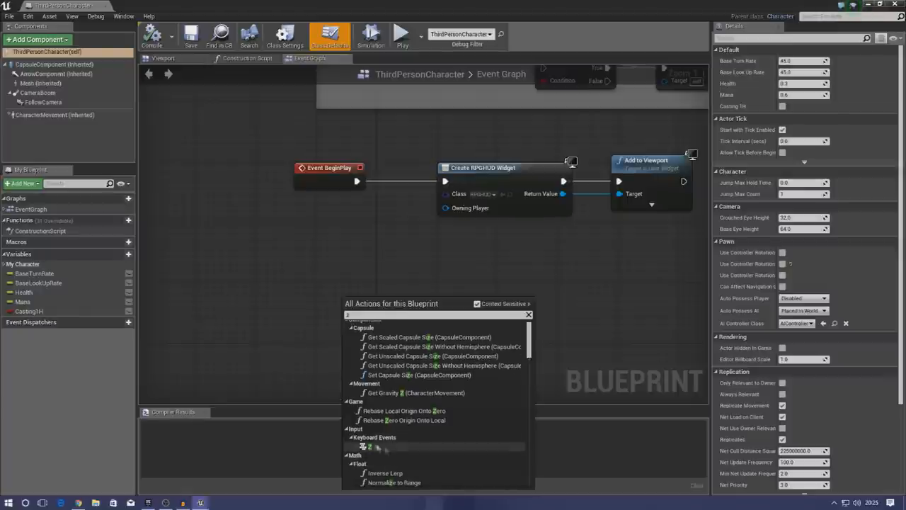
Wire a Z keyboard event's Pressed output into a Set Casting1H node storing true
left_click(364, 446)
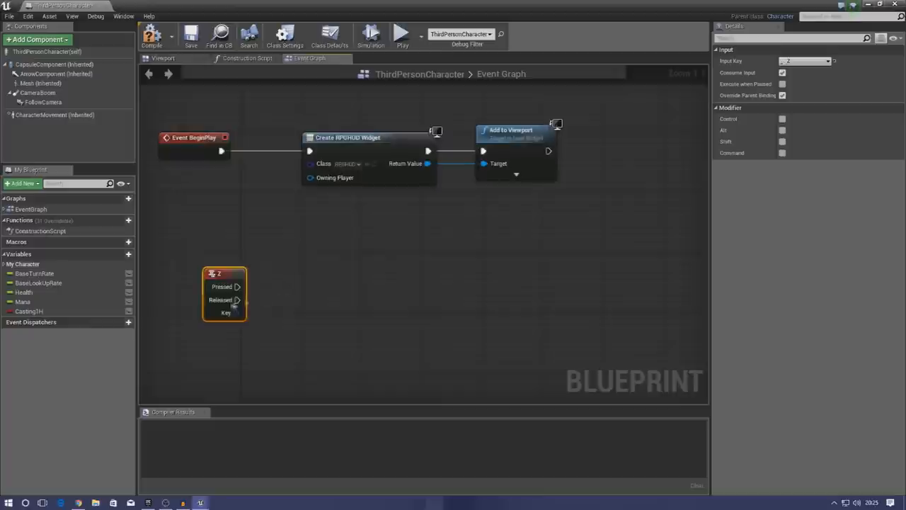
left_click_drag(238, 286, 324, 281)
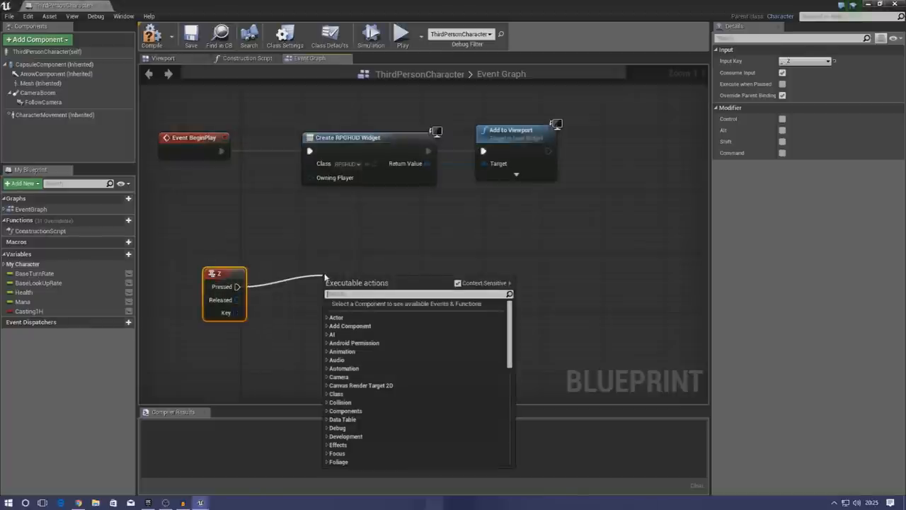
type("set casting")
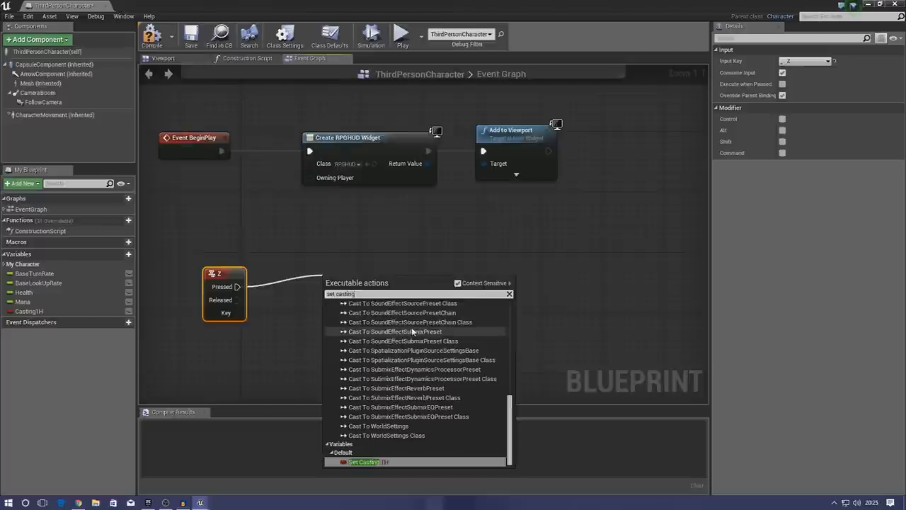
left_click(351, 462)
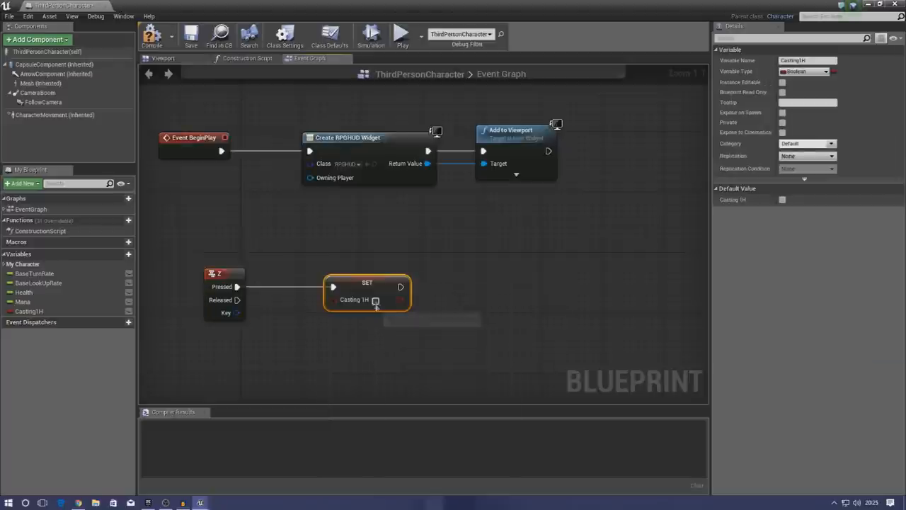
mouse_move(377, 300)
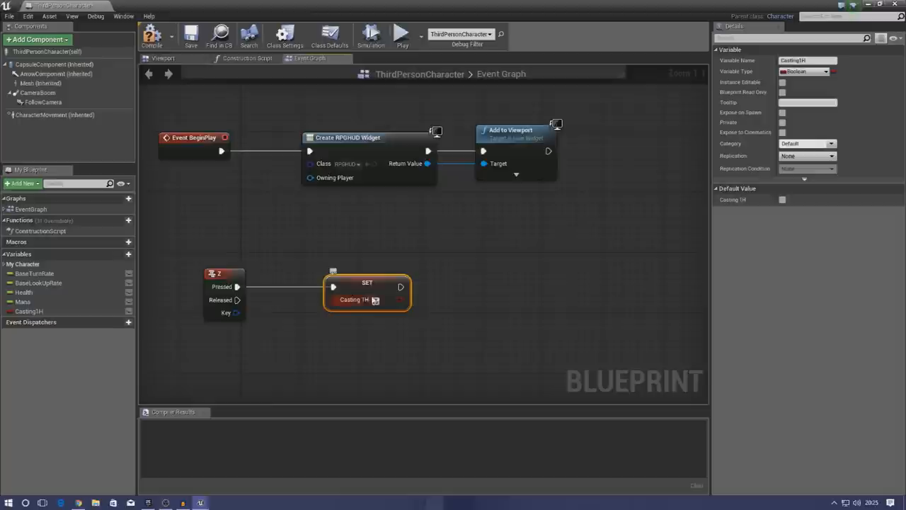
left_click(376, 301)
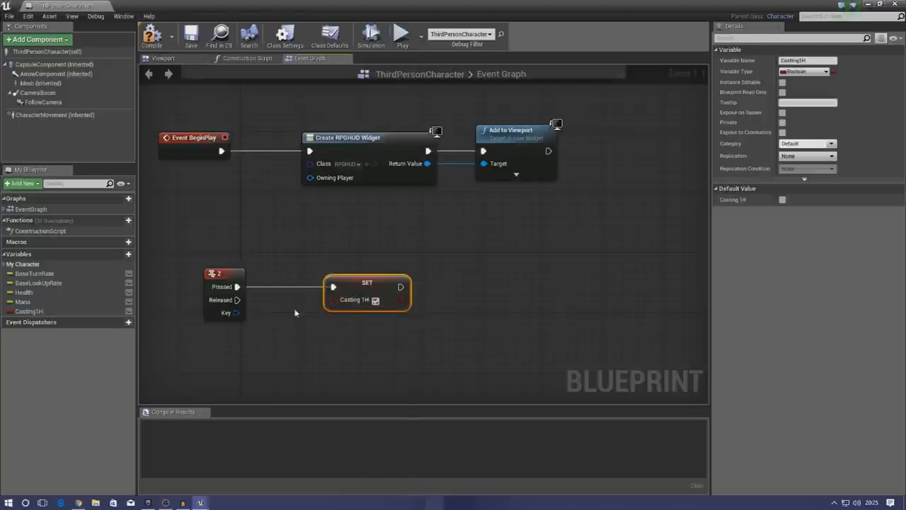
mouse_move(373, 303)
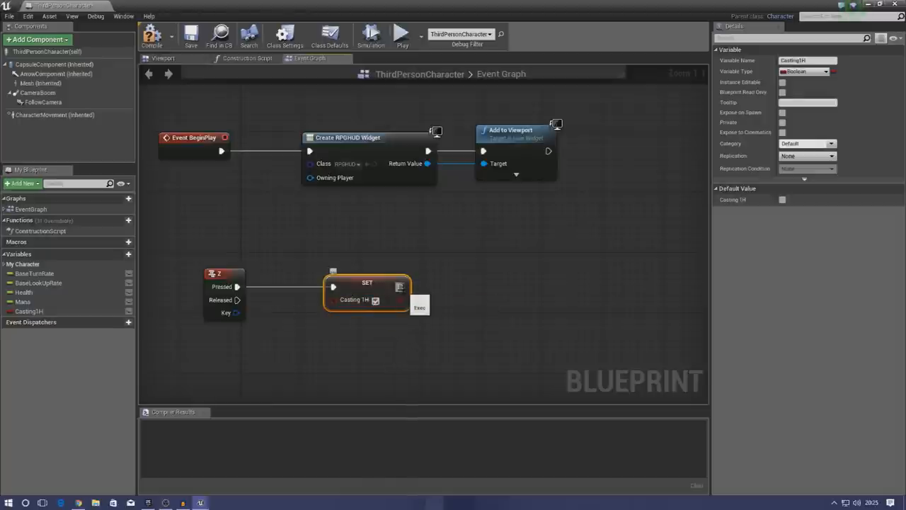
Chain a Delay node after the Casting1H setter
left_click_drag(402, 286, 484, 291)
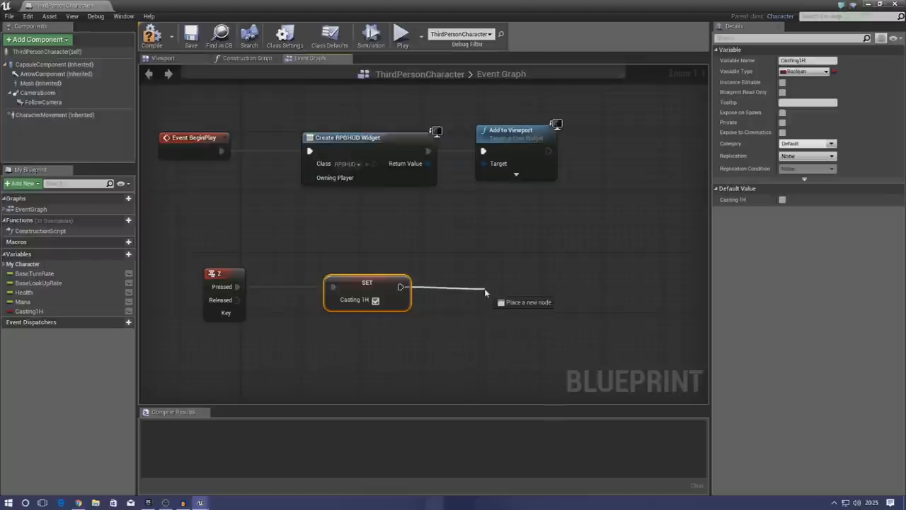
left_click(521, 301)
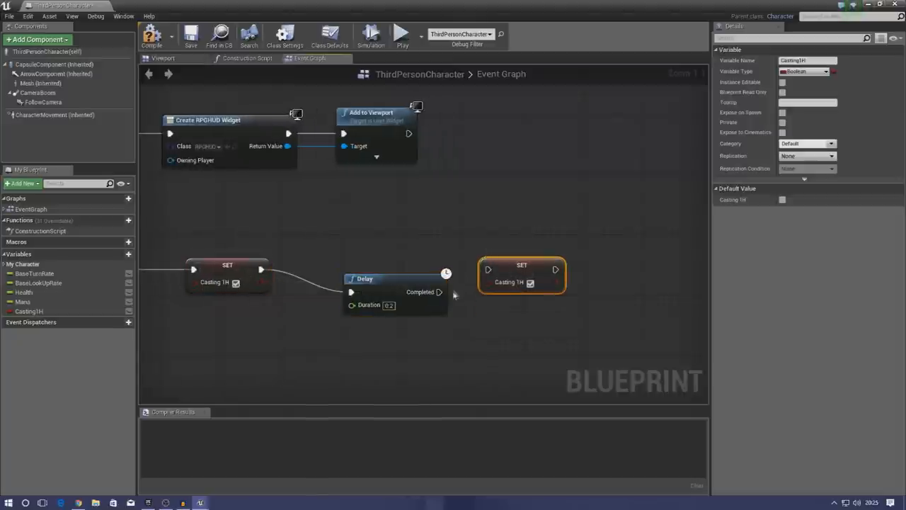
mouse_move(533, 283)
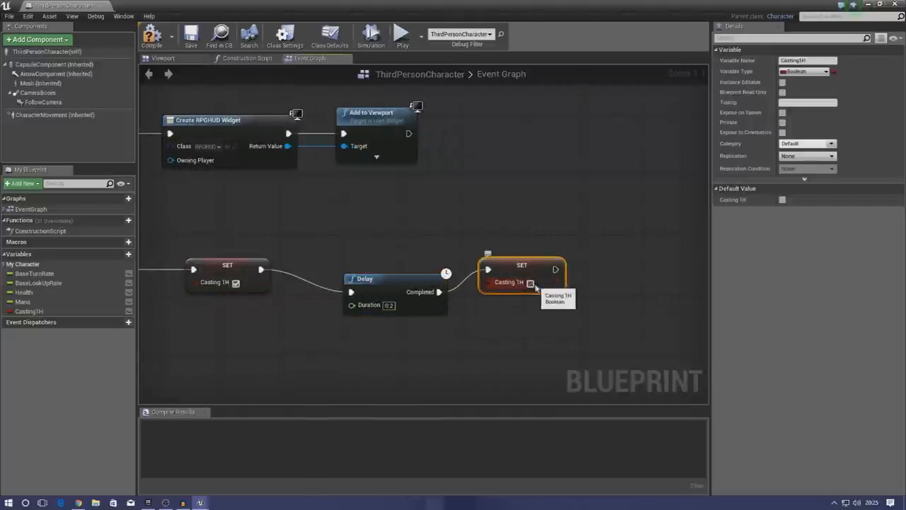
mouse_move(427, 303)
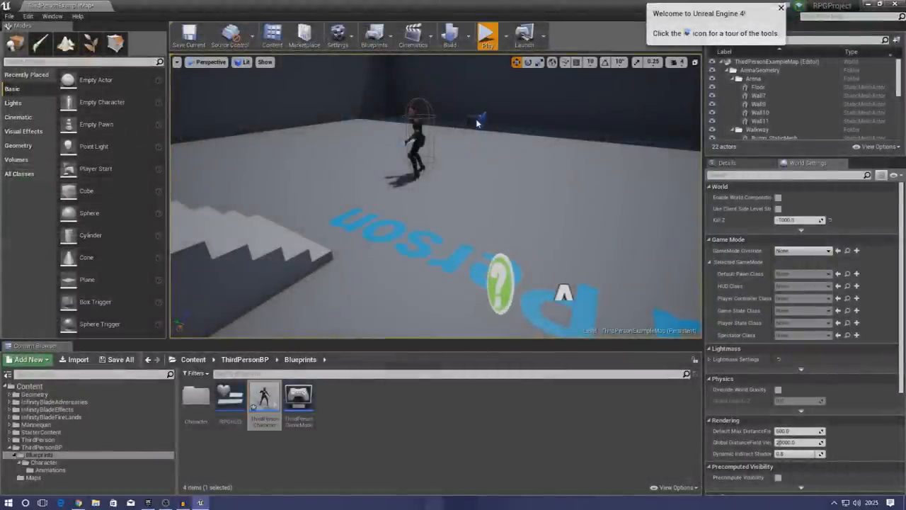
Run the level in play mode and take control of the third-person character
left_click(484, 34)
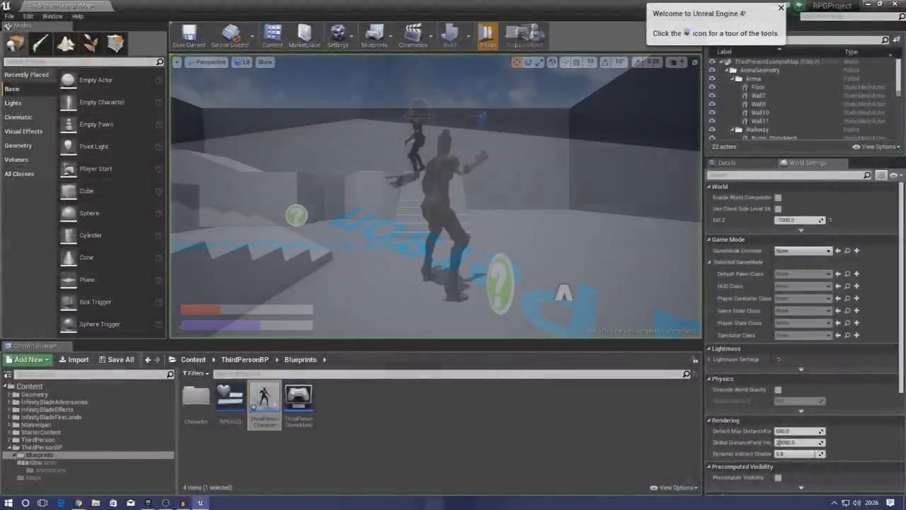
left_click(487, 31)
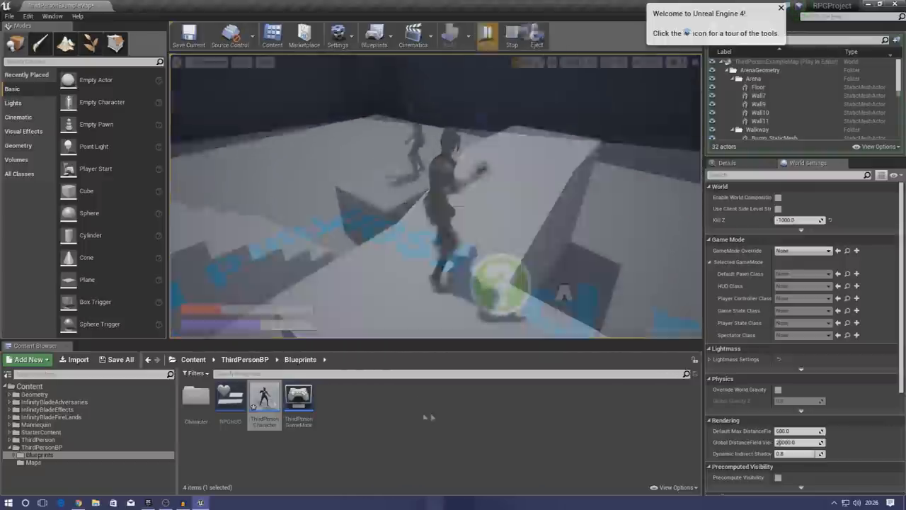
End the play session and inspect the Eve_BS animation asset from the Character folder
left_click(510, 34)
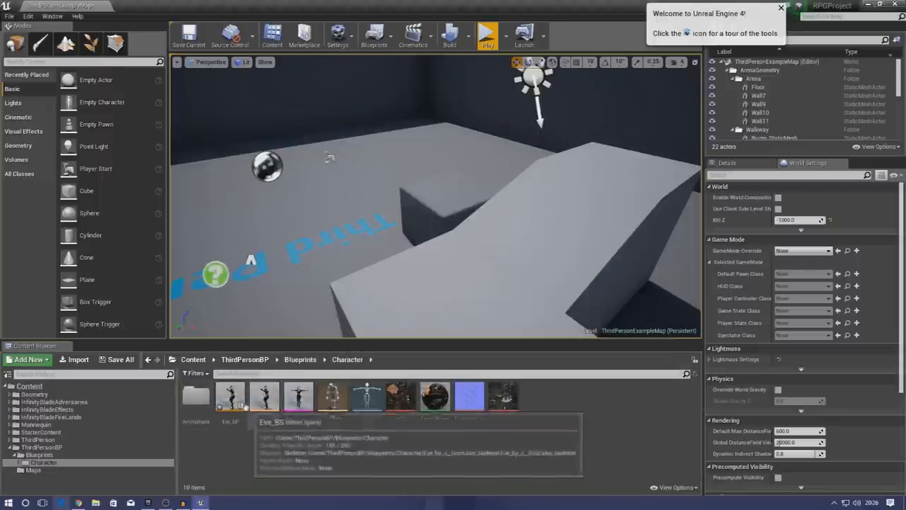
double_click(263, 400)
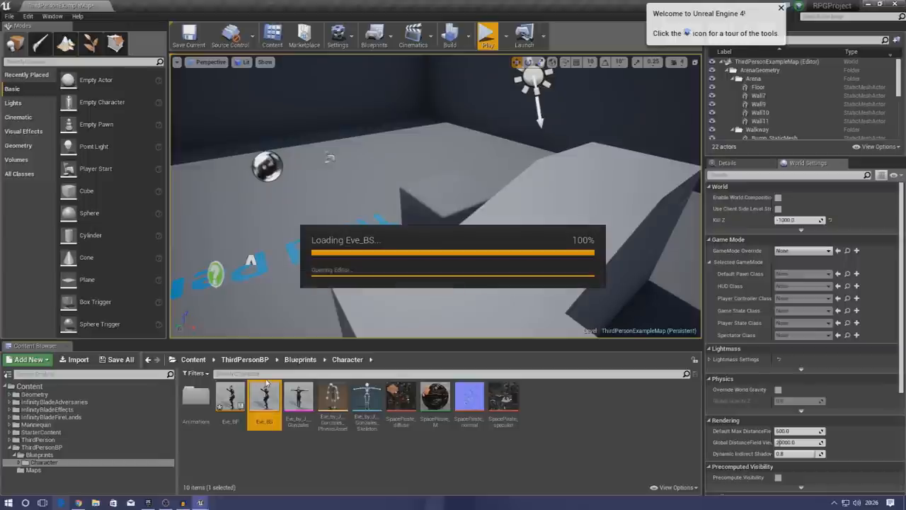
double_click(263, 396)
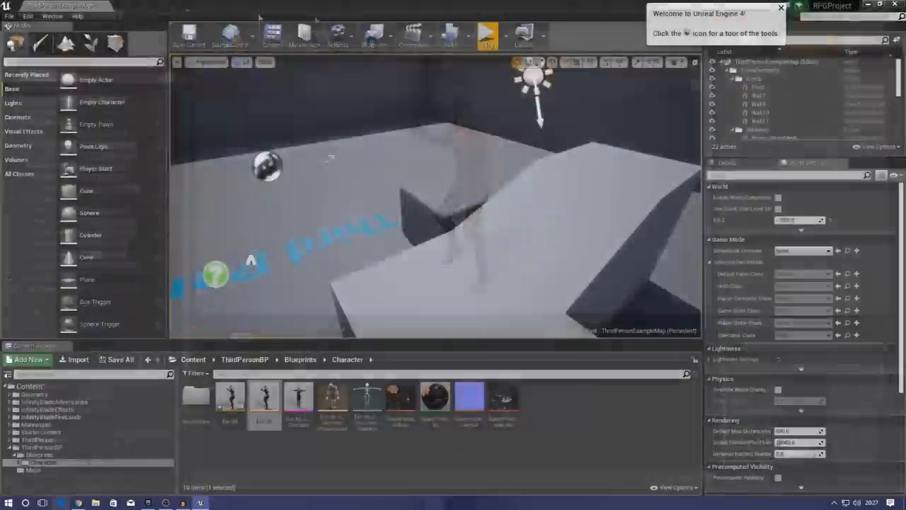
Run the level once more to test casting, then stop the session
left_click(482, 34)
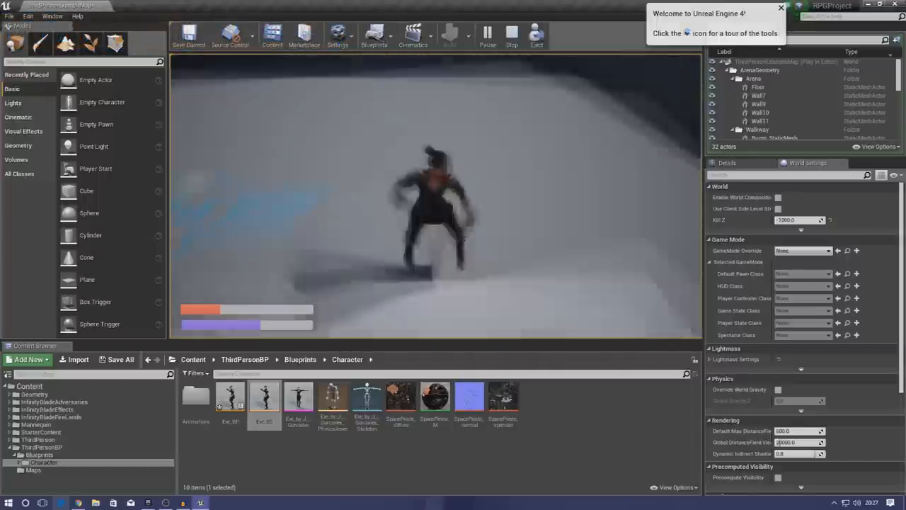
left_click(507, 34)
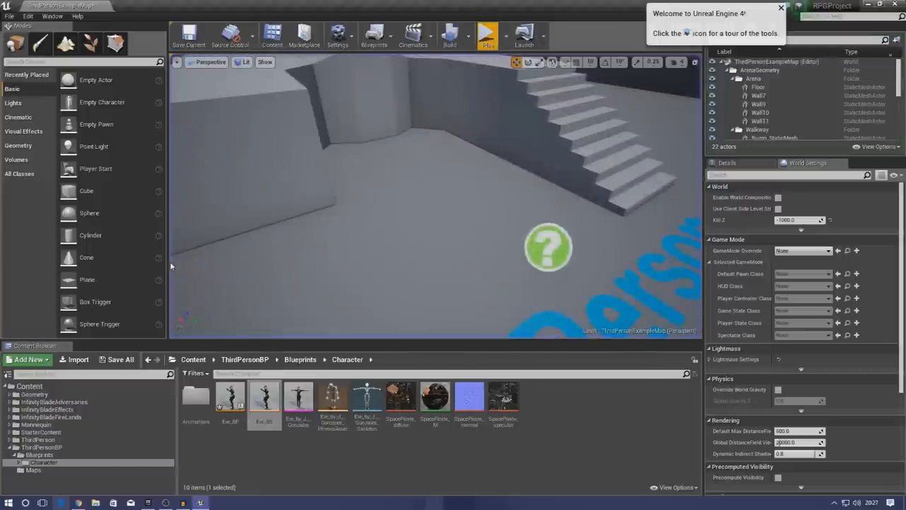